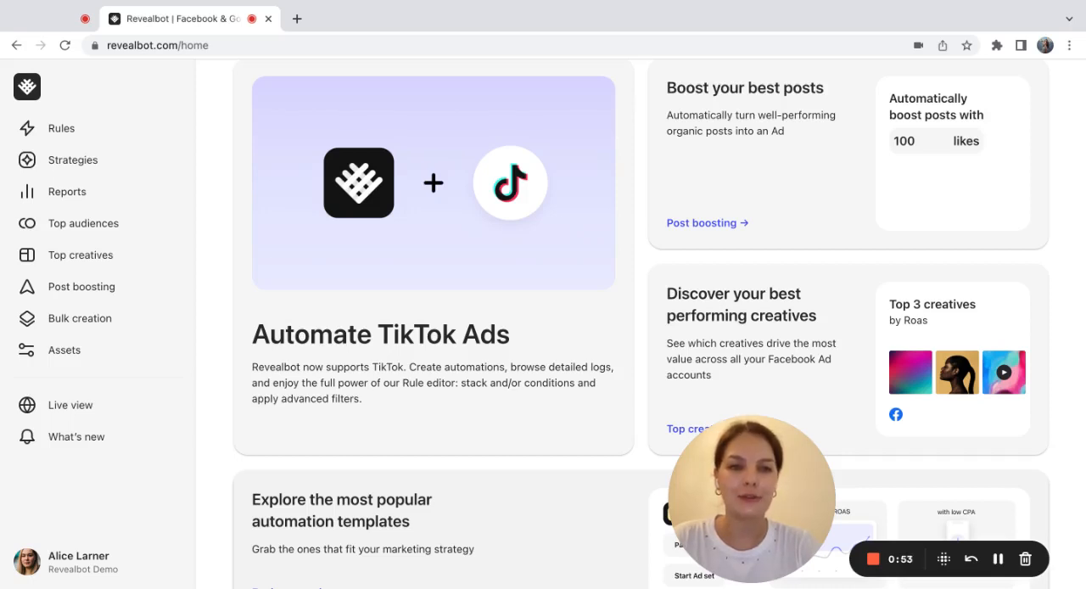
Step: Browse the home dashboard and open the workspace menu with Integrations, Billing and Settings
scroll(up, 3)
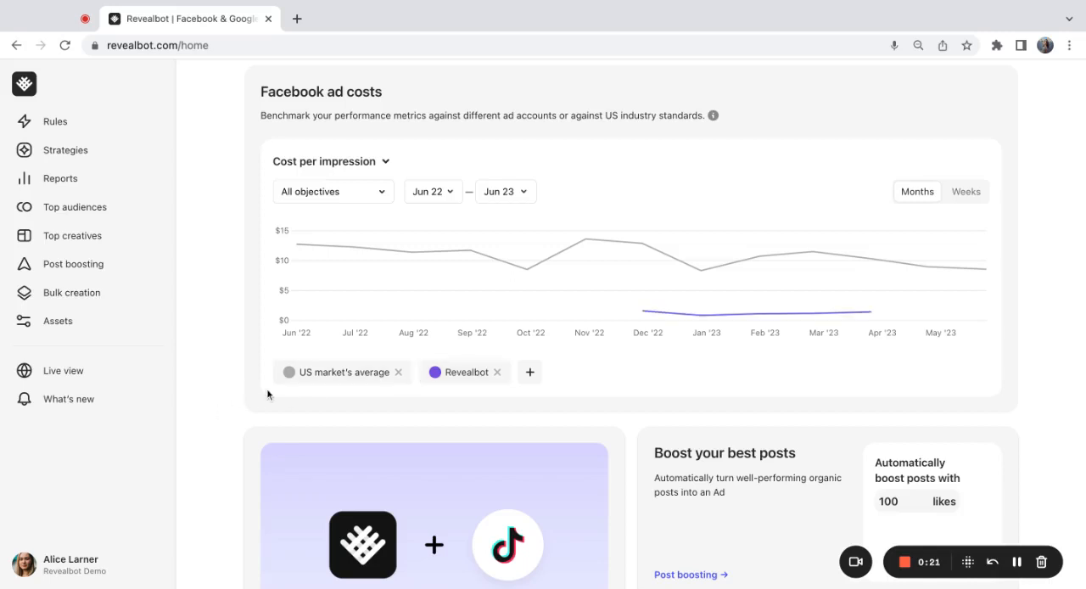
mouse_move(249, 404)
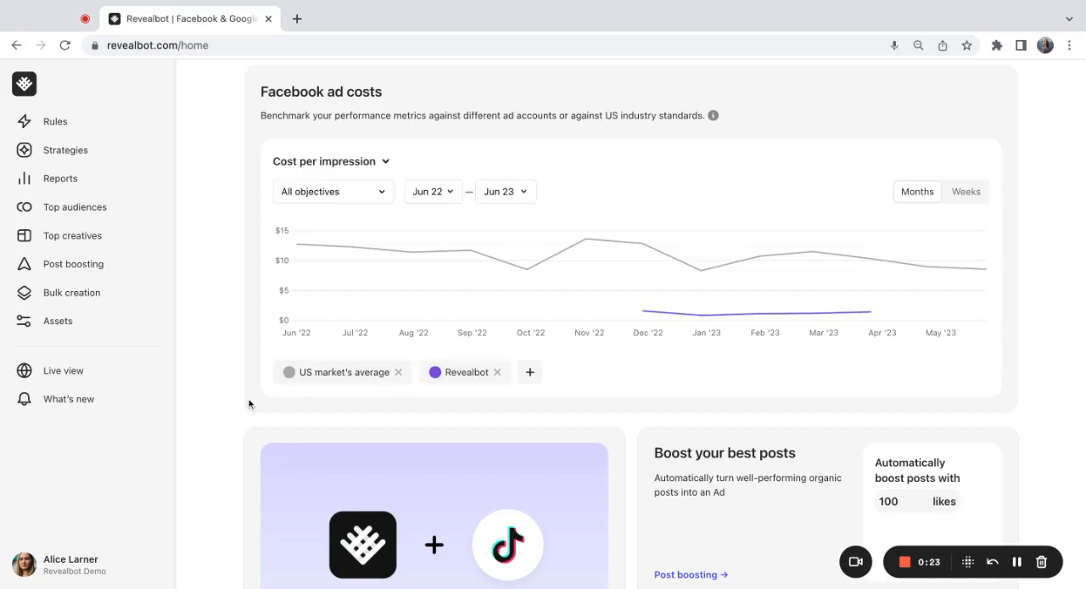
click(70, 564)
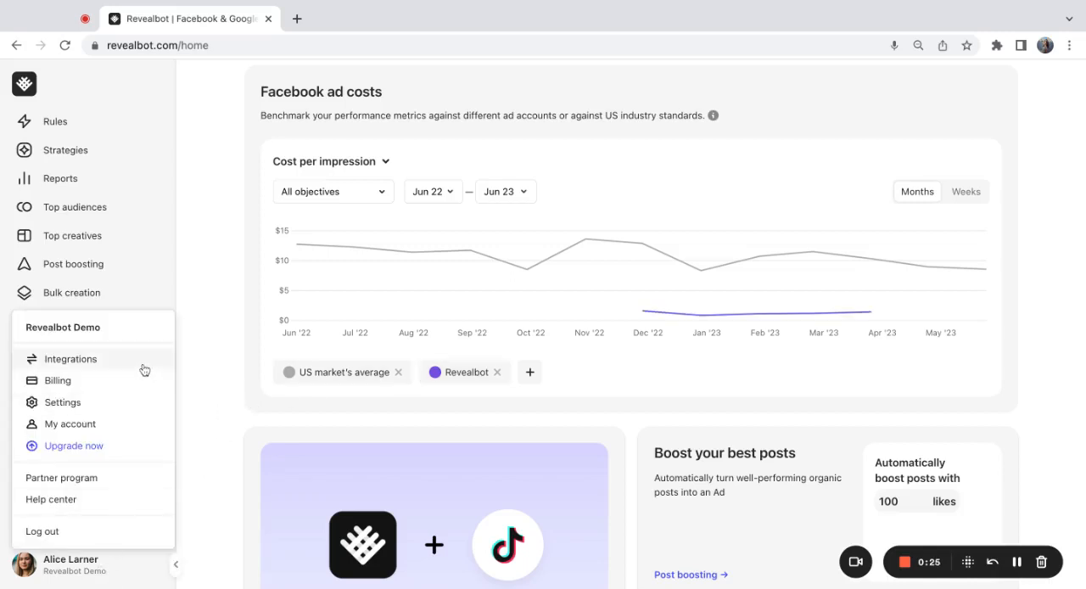
Step: Open Integrations to view TikTok Ads with the active Revealbot Tiktok ad account
click(70, 358)
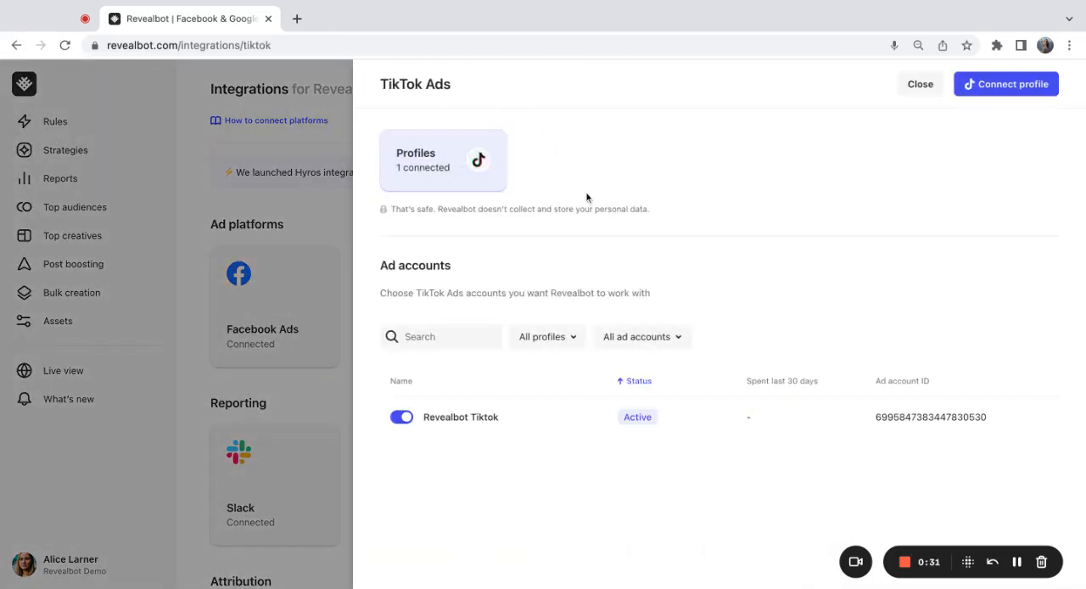
mouse_move(579, 418)
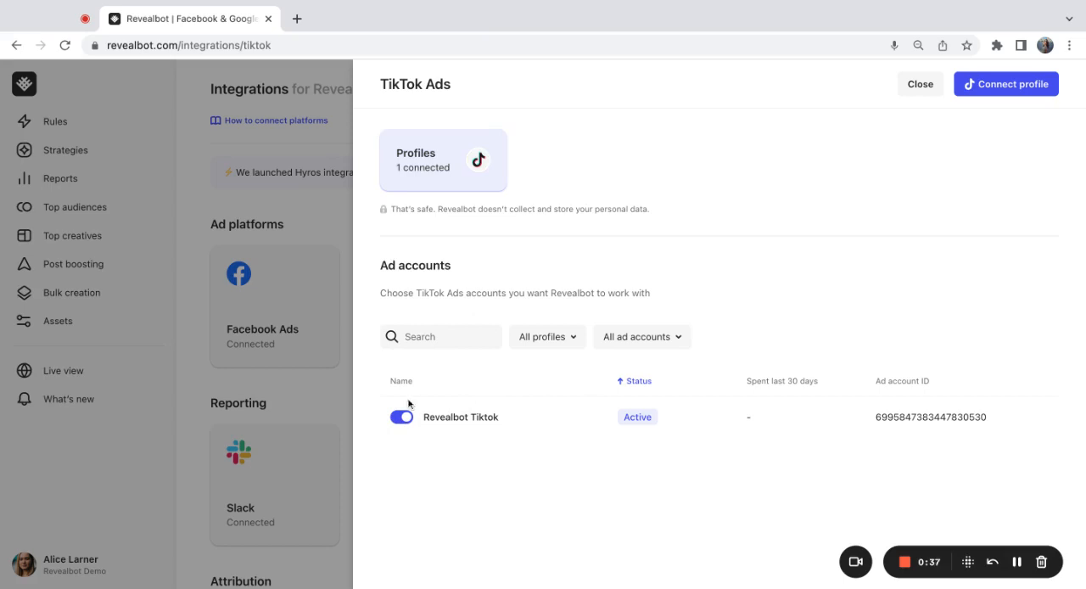
Step: Go to Rules and choose TikTok Ads as the rules platform
click(919, 83)
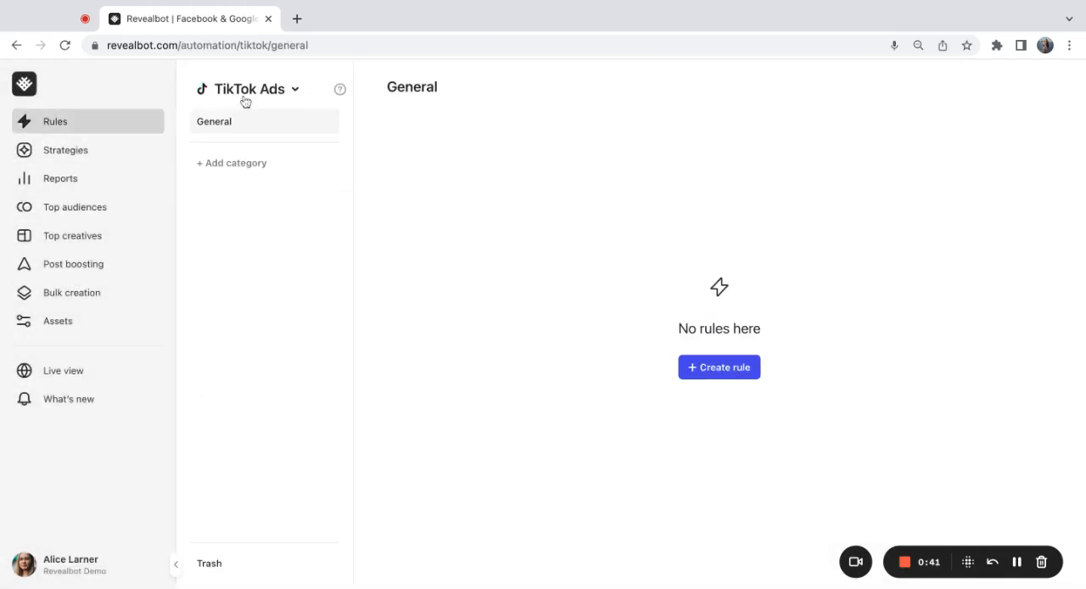
click(249, 88)
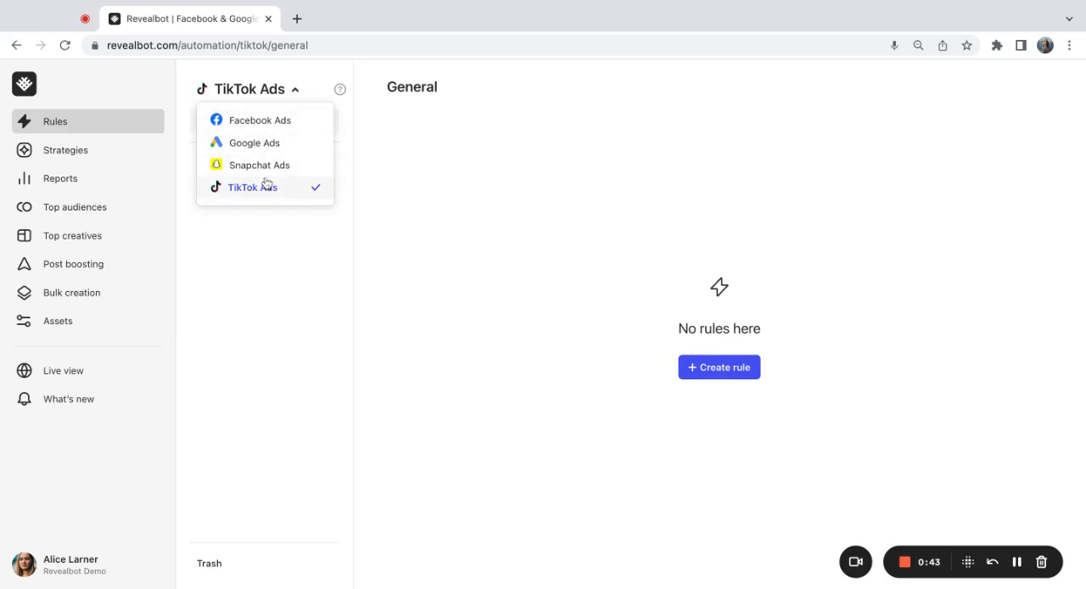
mouse_move(307, 192)
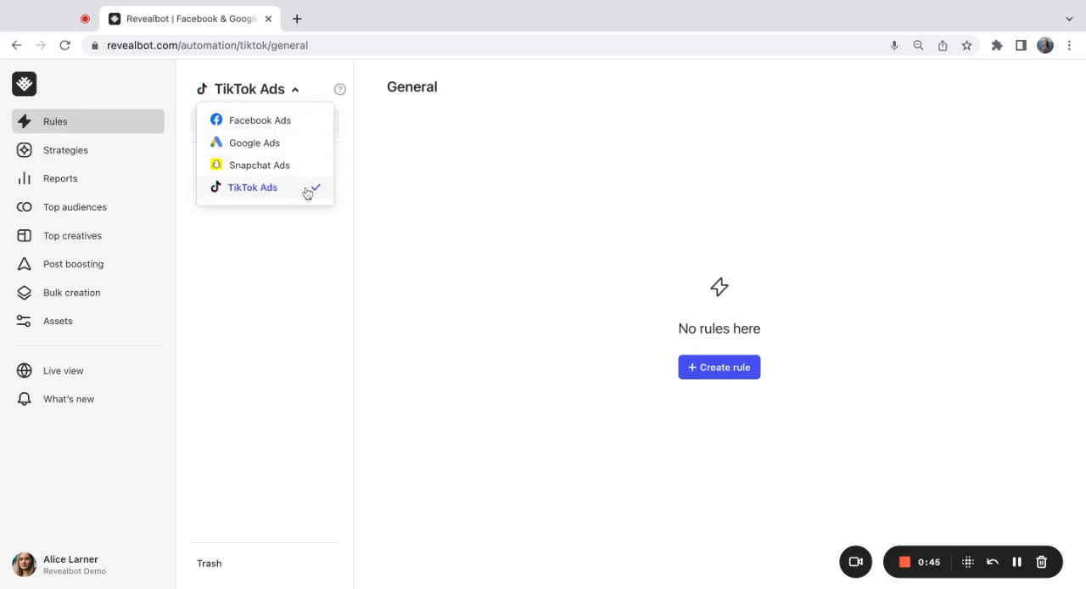
click(252, 187)
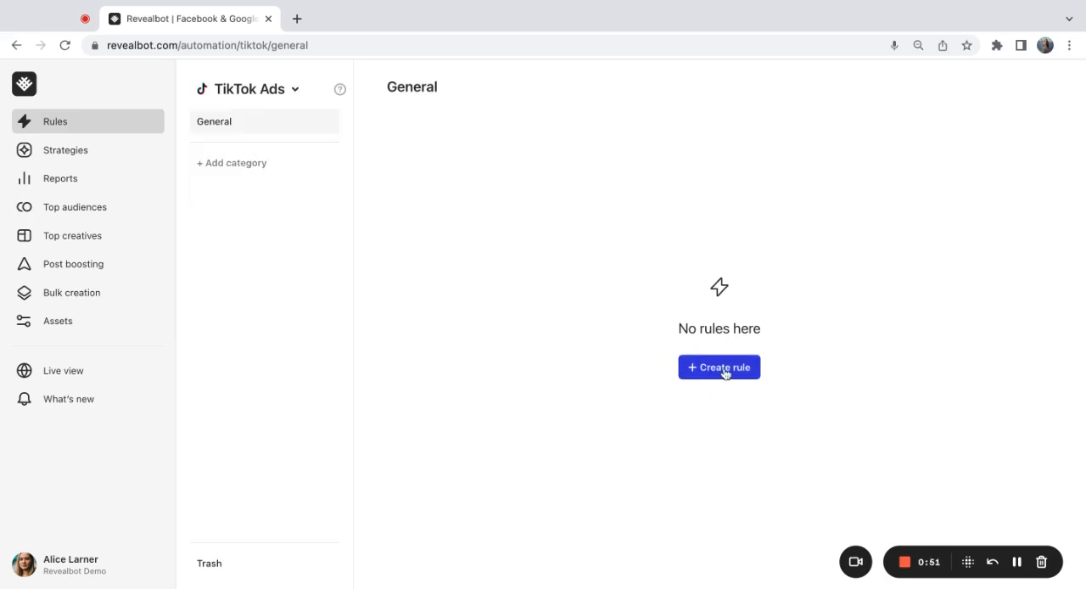
Step: Start a new rule from the empty General category's + Create rule button
click(718, 367)
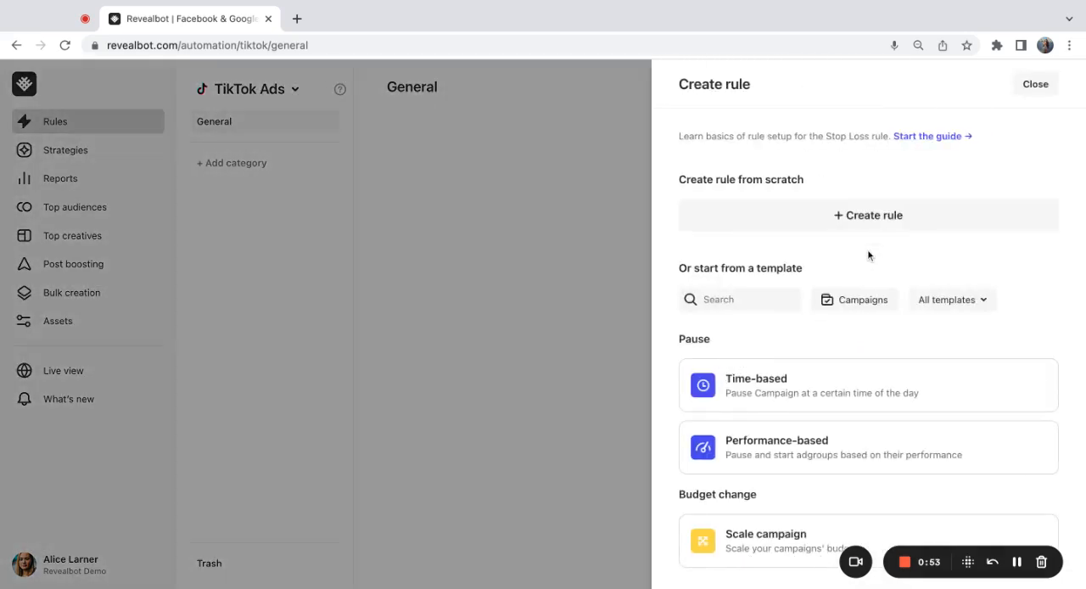
mouse_move(916, 261)
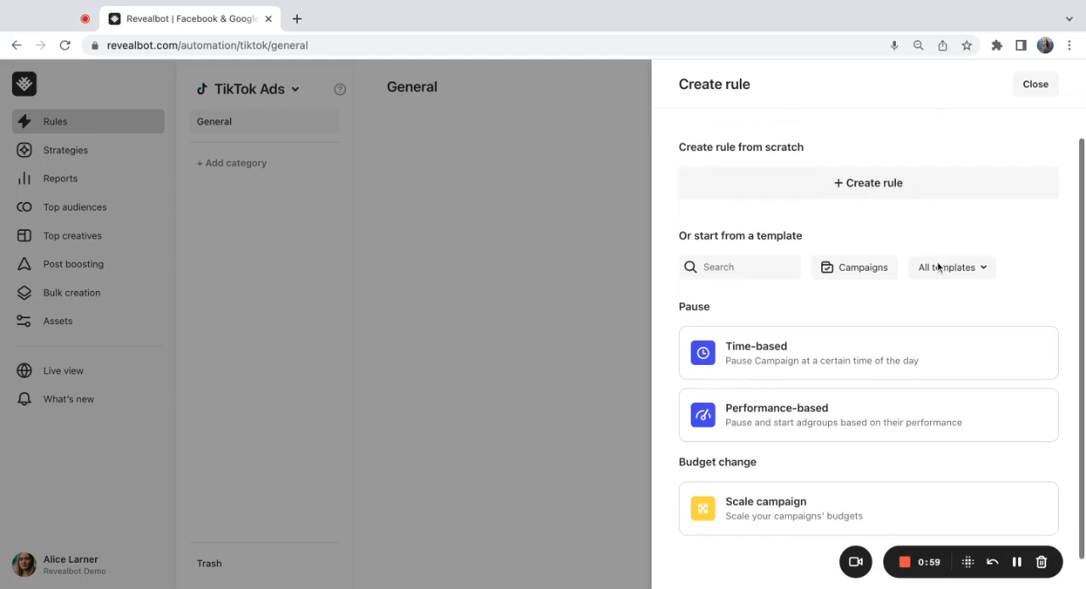
mouse_move(967, 310)
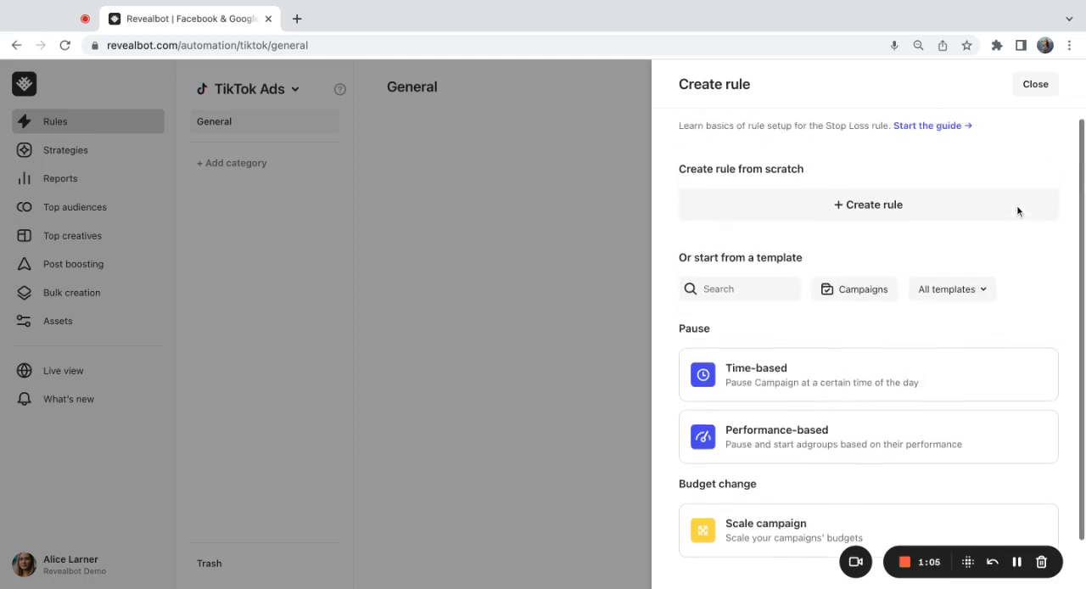
Step: Create a blank rule titled 'Increase budget' for the Revealbot Tiktok ad account
click(868, 204)
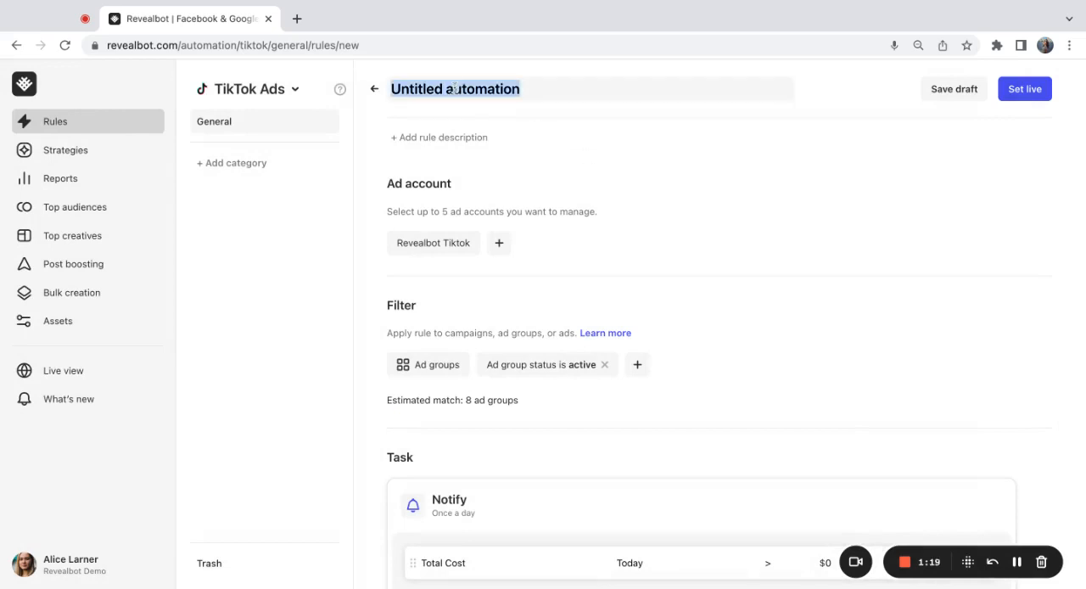
text(Incre)
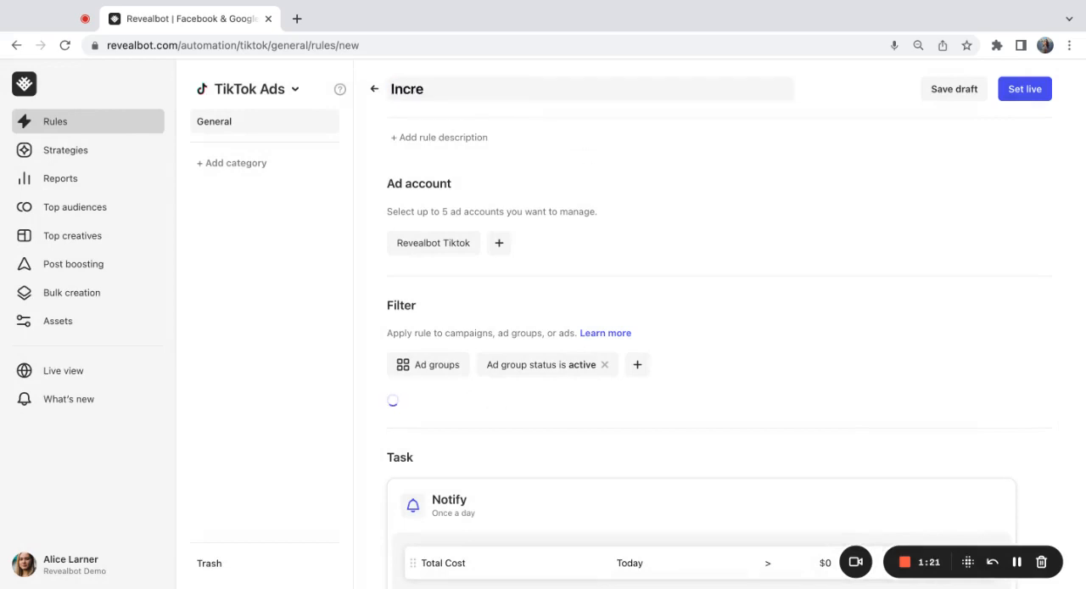
text(ase budget)
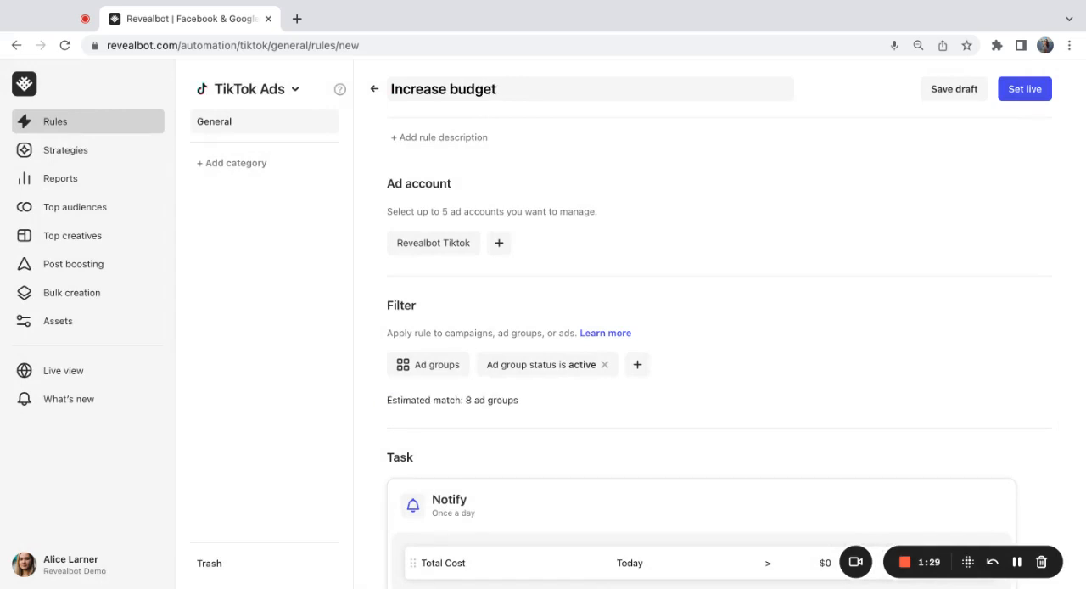
click(499, 243)
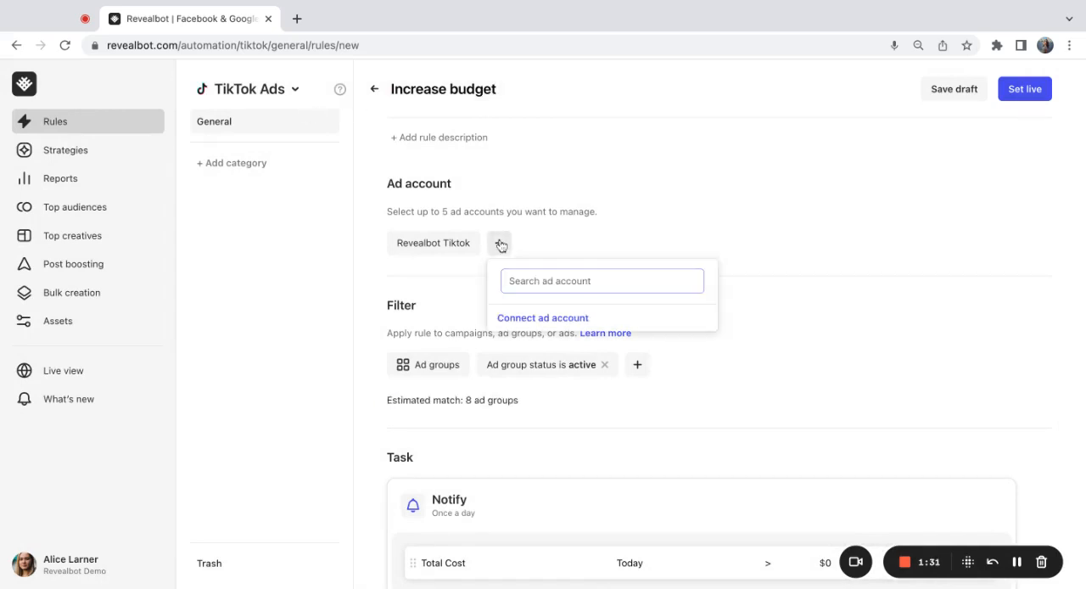
click(565, 295)
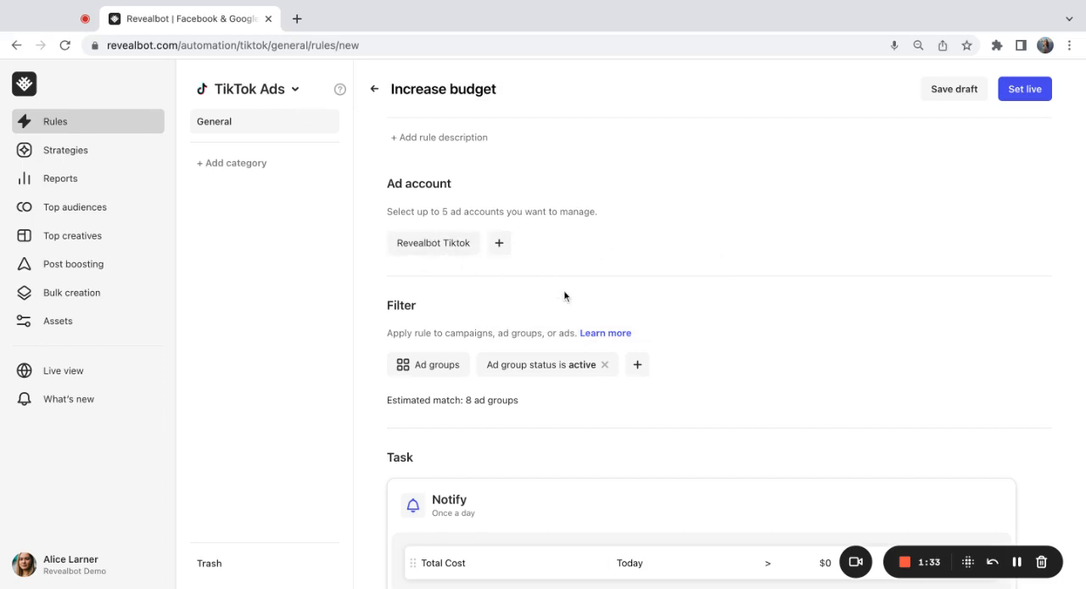
Step: Keep the rule at ad group level and add a Traffic campaign objective filter
scroll(down, 3)
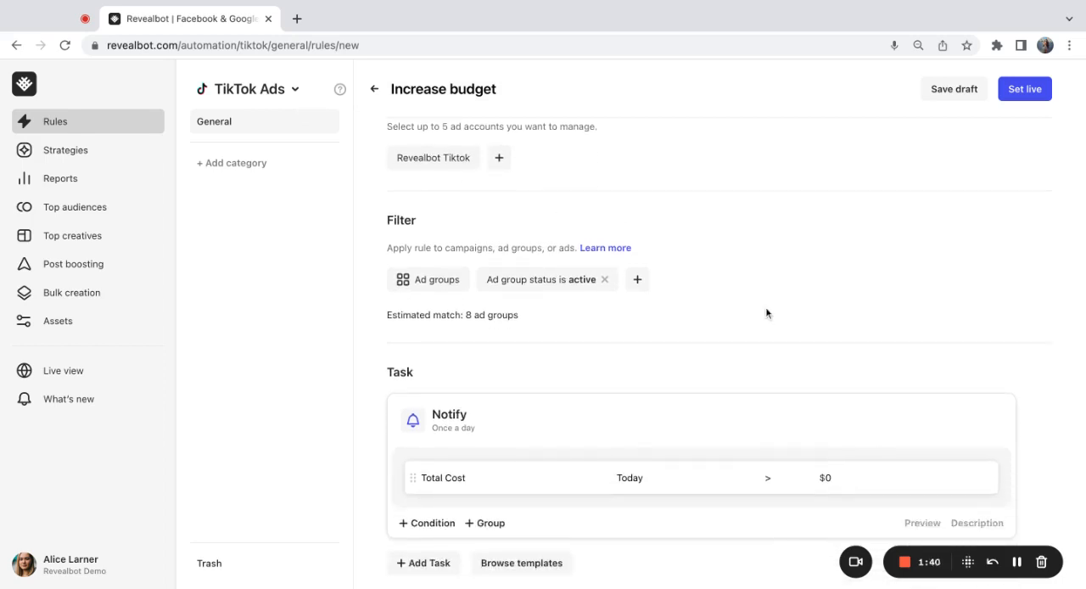
mouse_move(608, 226)
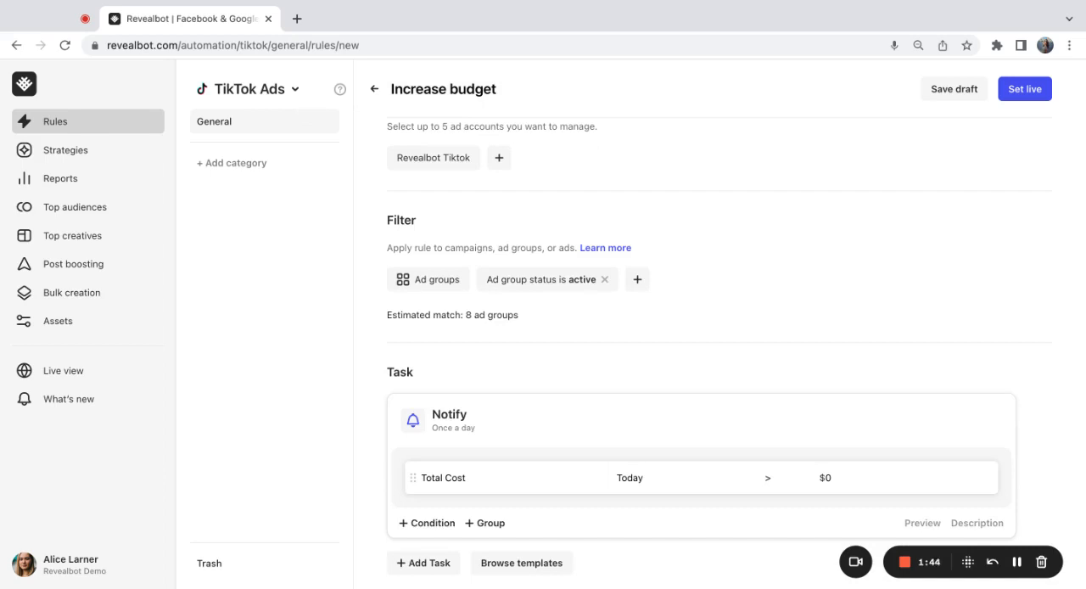
click(428, 279)
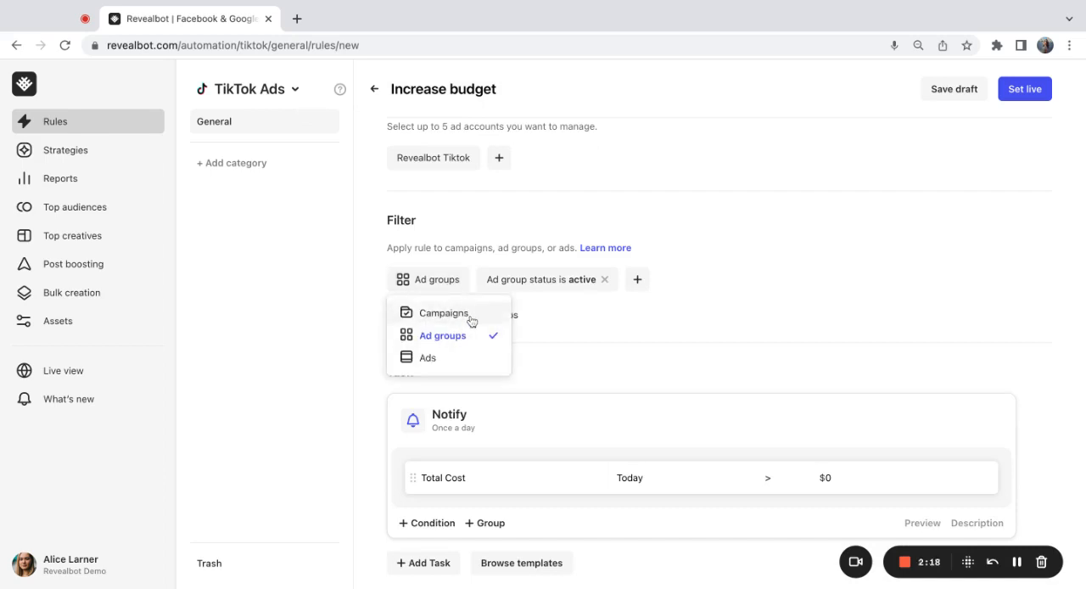
mouse_move(479, 342)
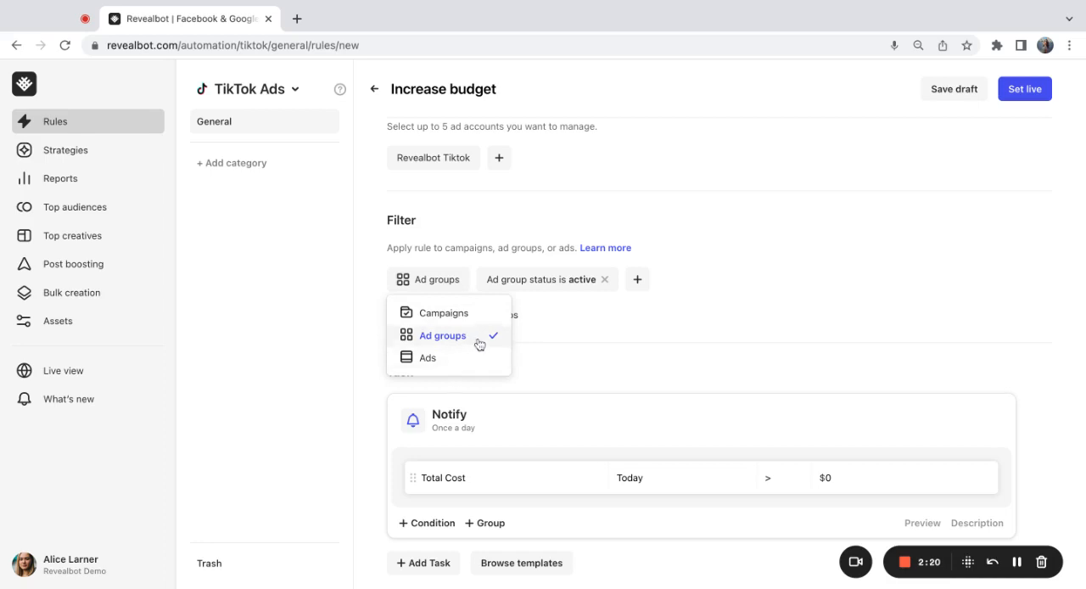
click(442, 335)
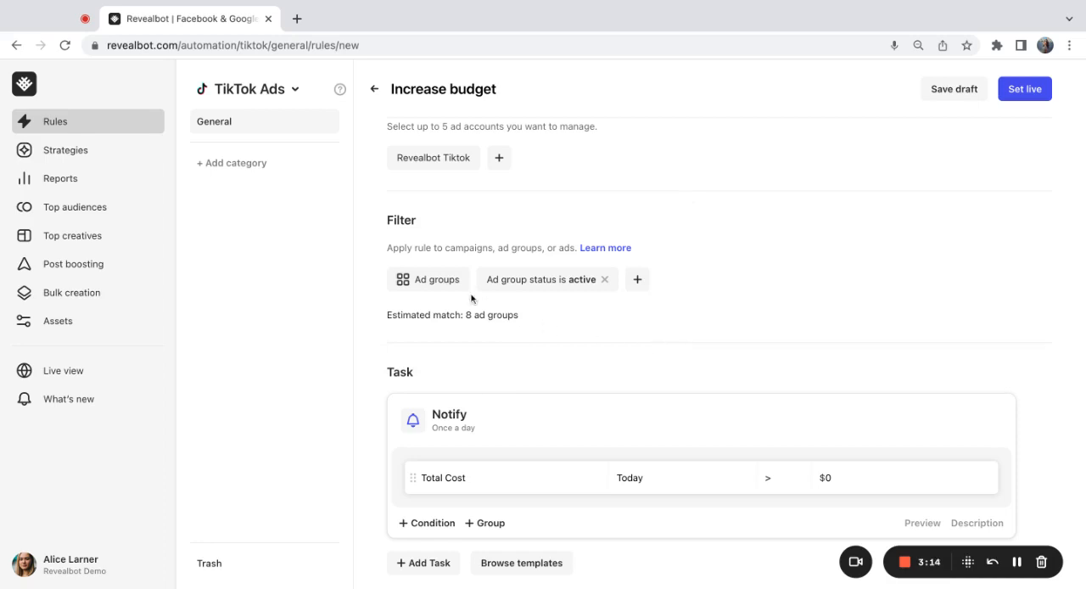
mouse_move(614, 313)
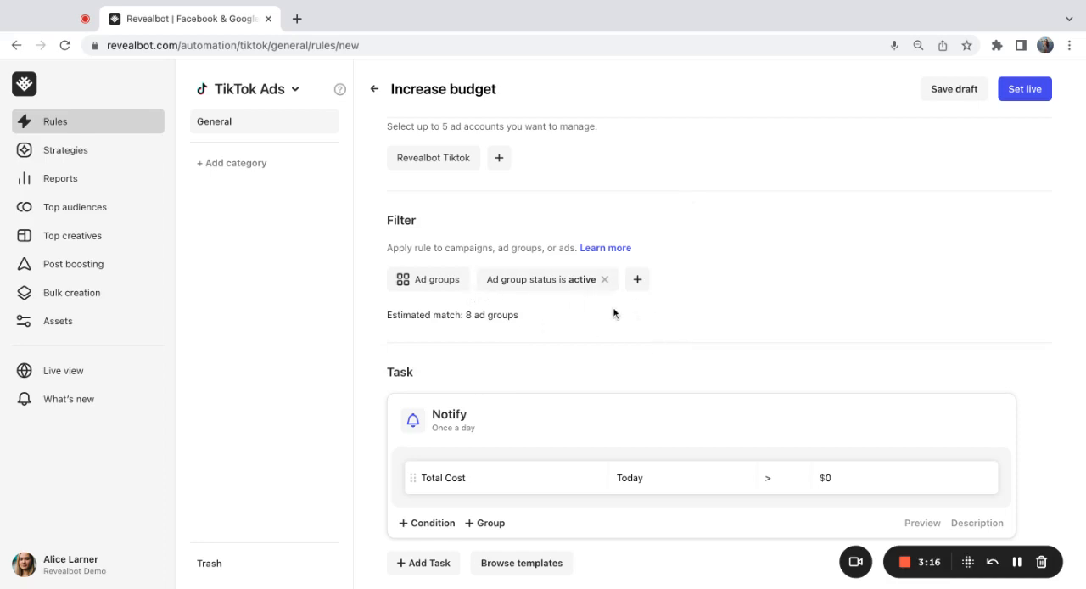
click(636, 279)
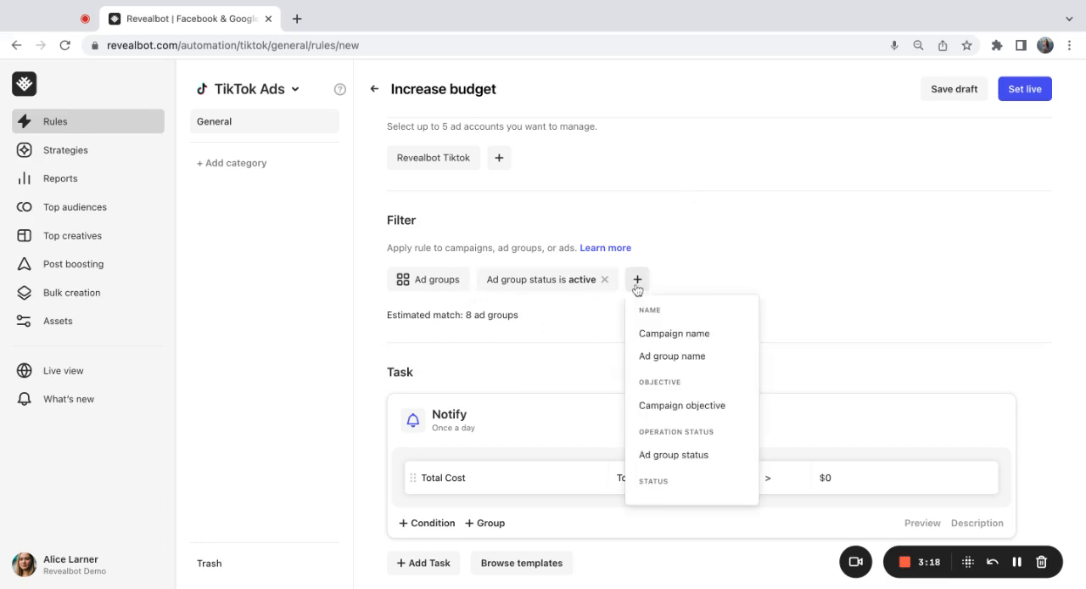
scroll(down, 3)
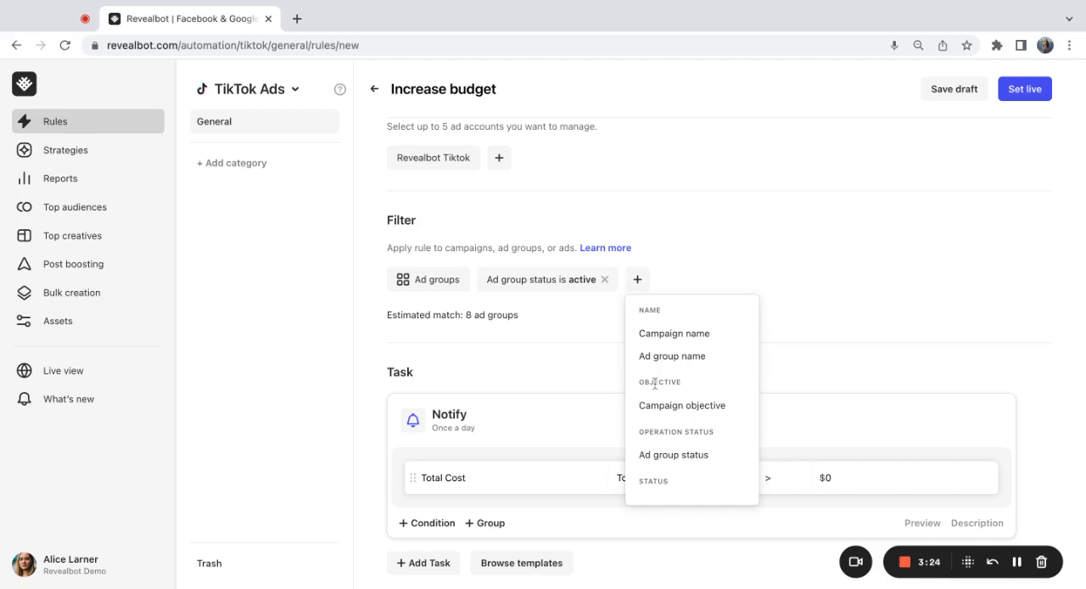
click(681, 405)
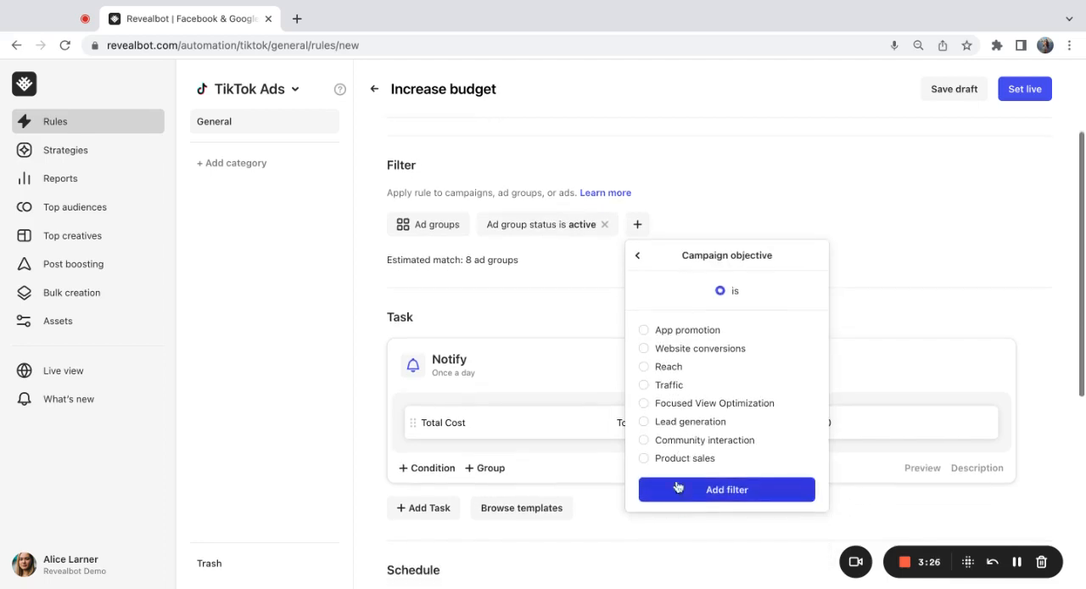
click(725, 489)
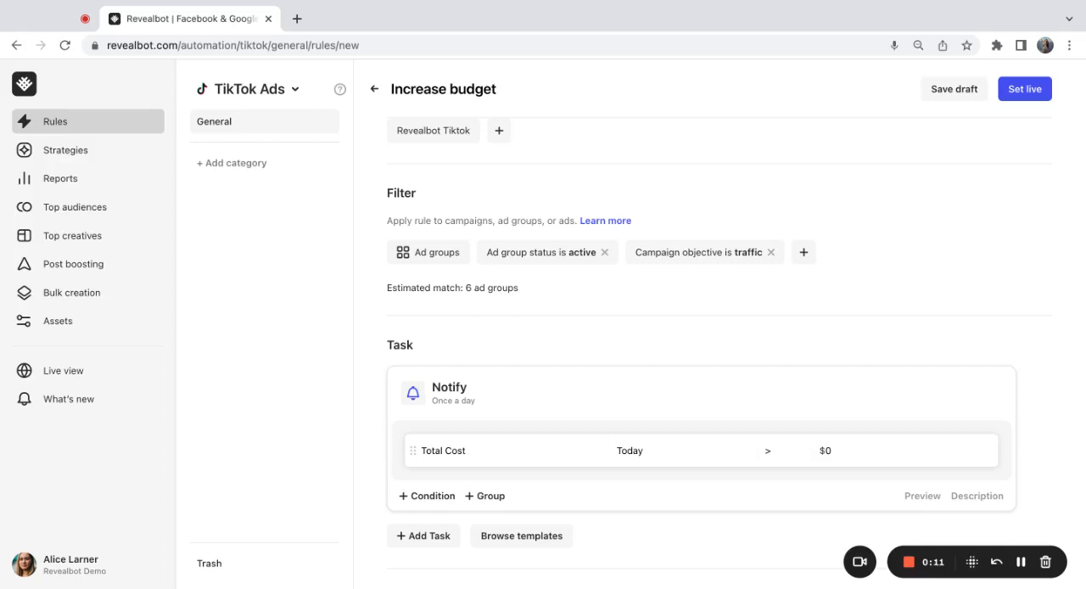
mouse_move(531, 279)
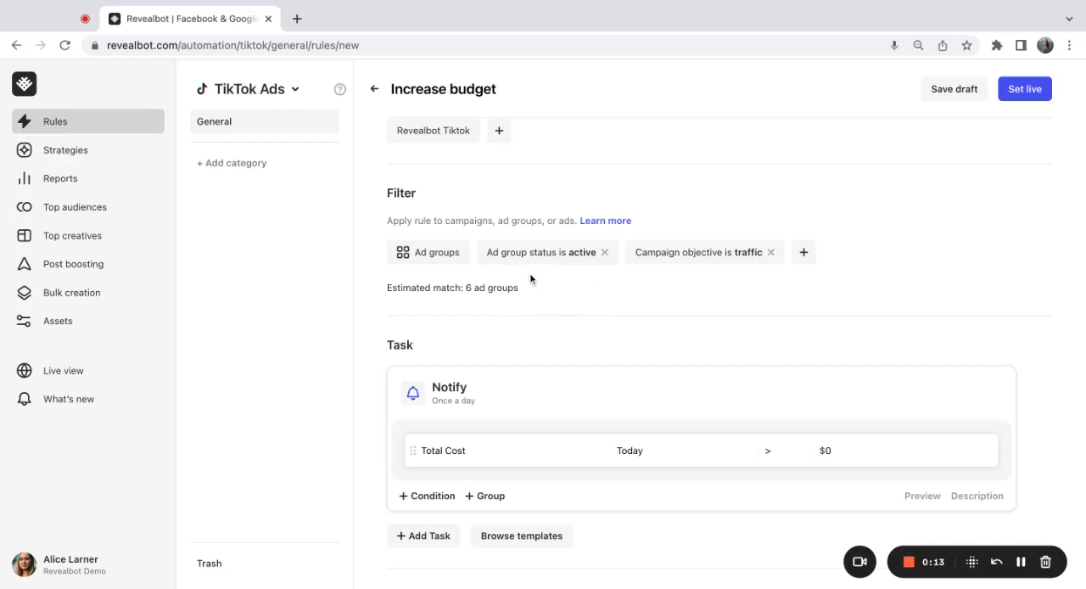
mouse_move(545, 322)
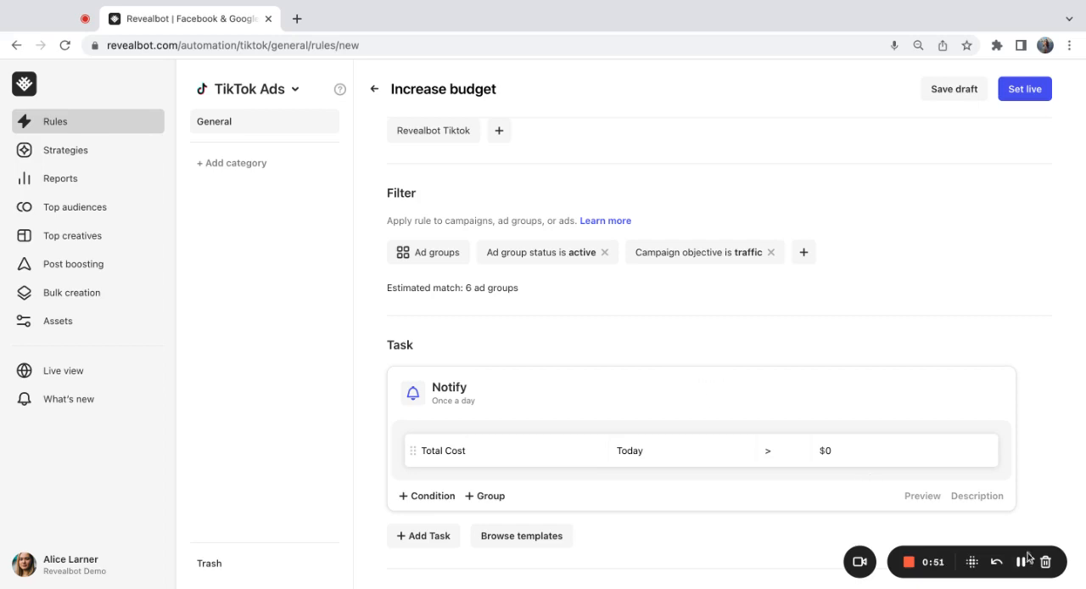
Step: Change the task to Increase budget by 20% every 2 hours, active ad groups only
scroll(down, 3)
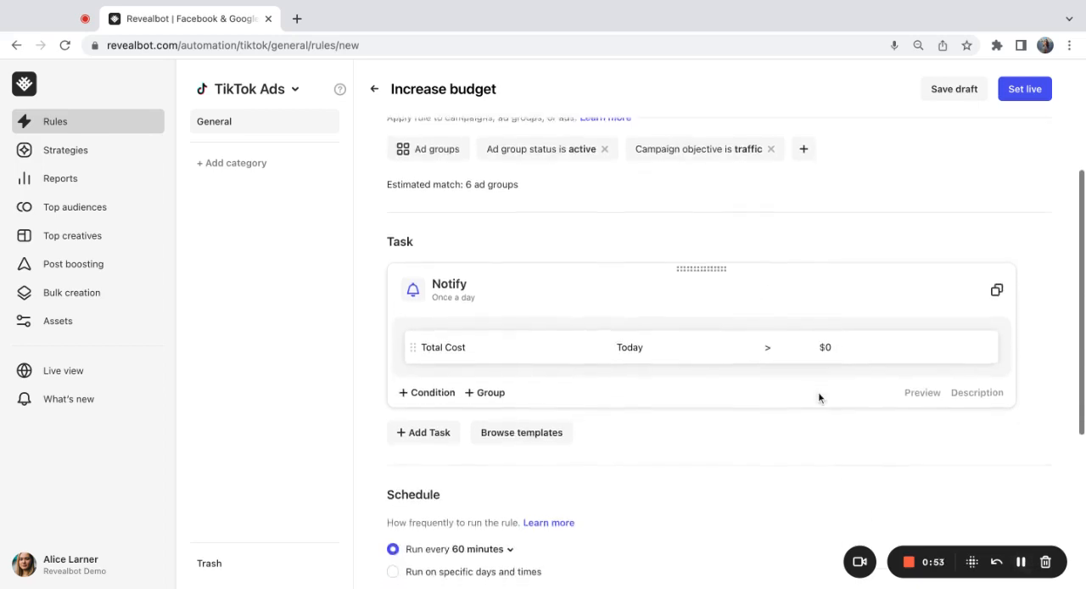
click(449, 289)
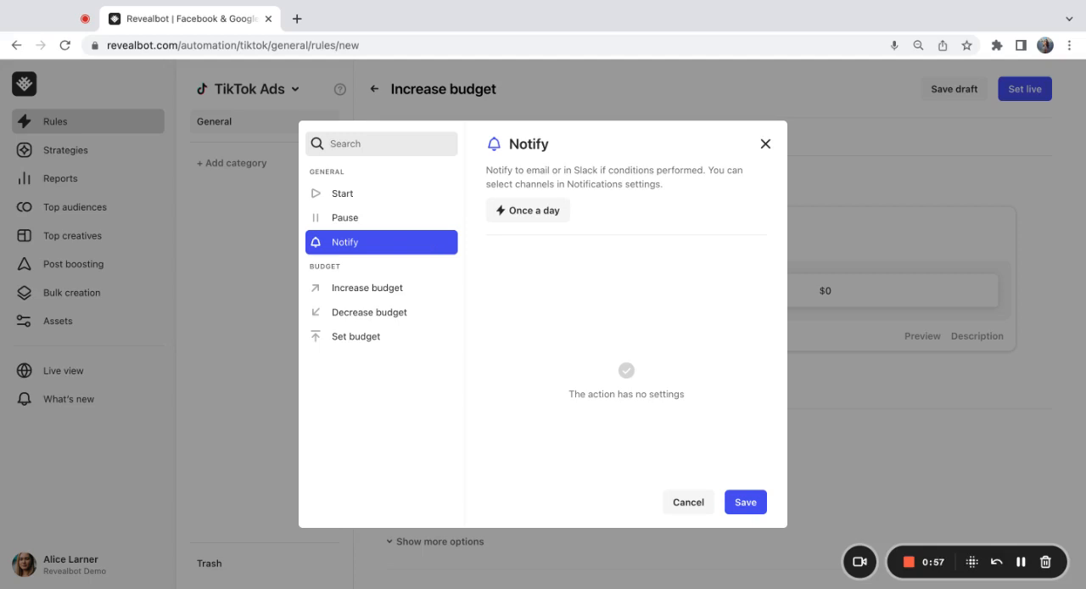
mouse_move(419, 228)
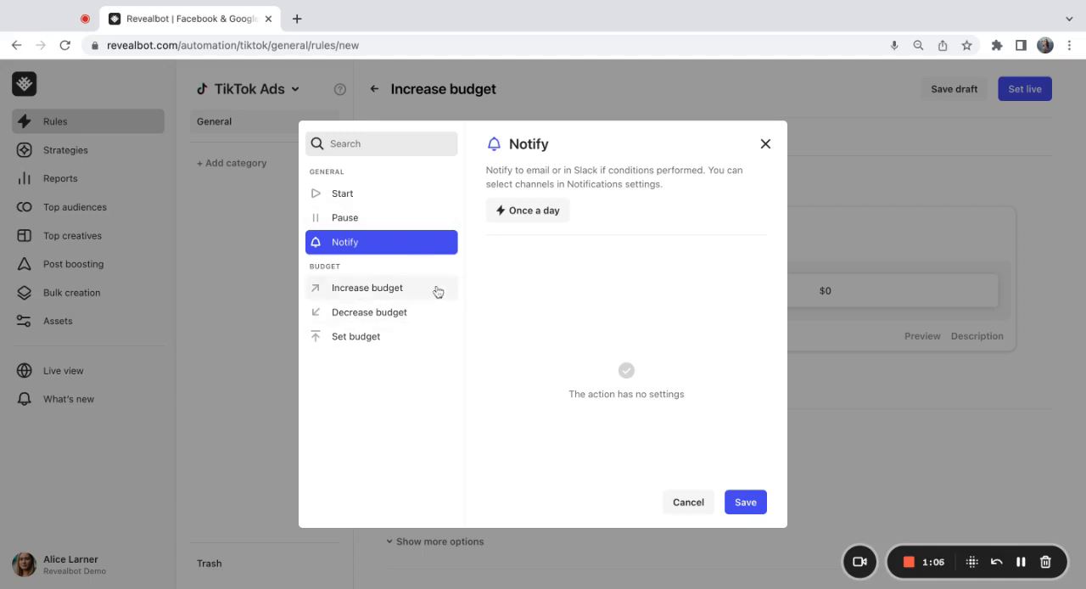
click(367, 287)
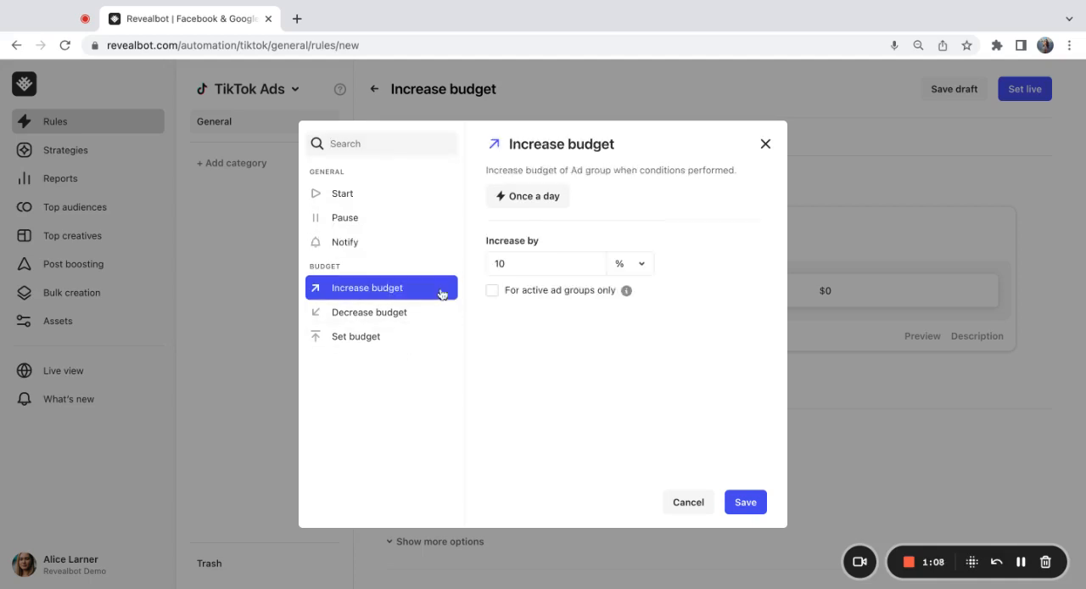
mouse_move(574, 198)
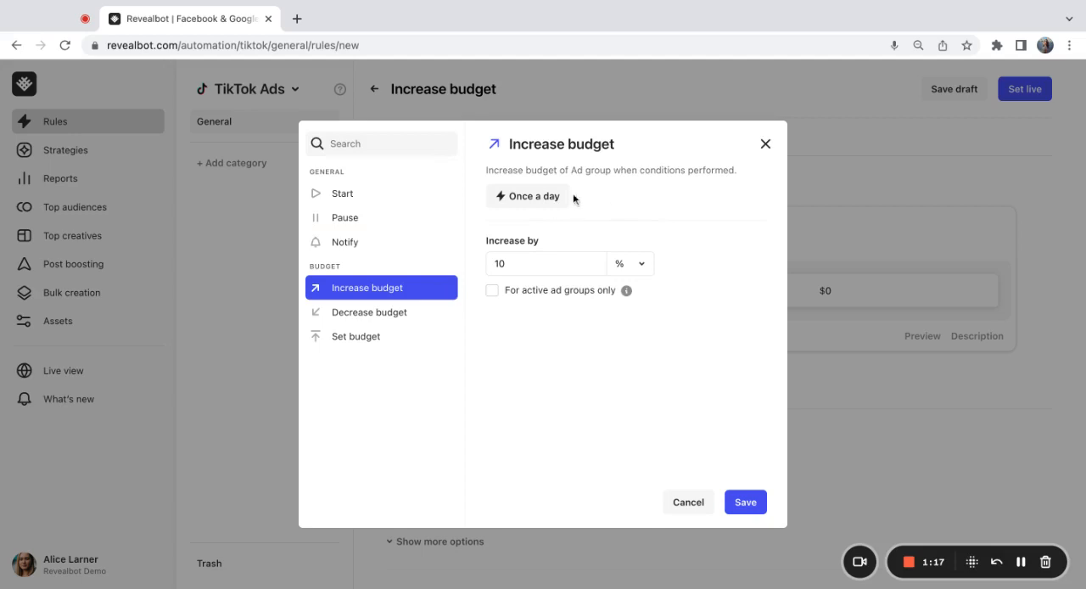
mouse_move(528, 195)
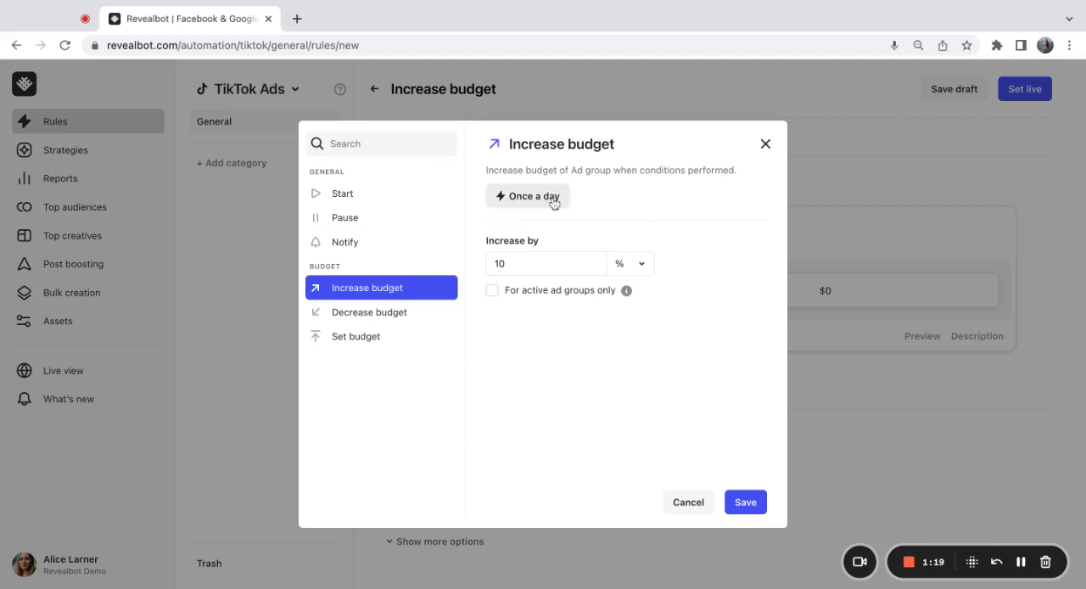
click(527, 196)
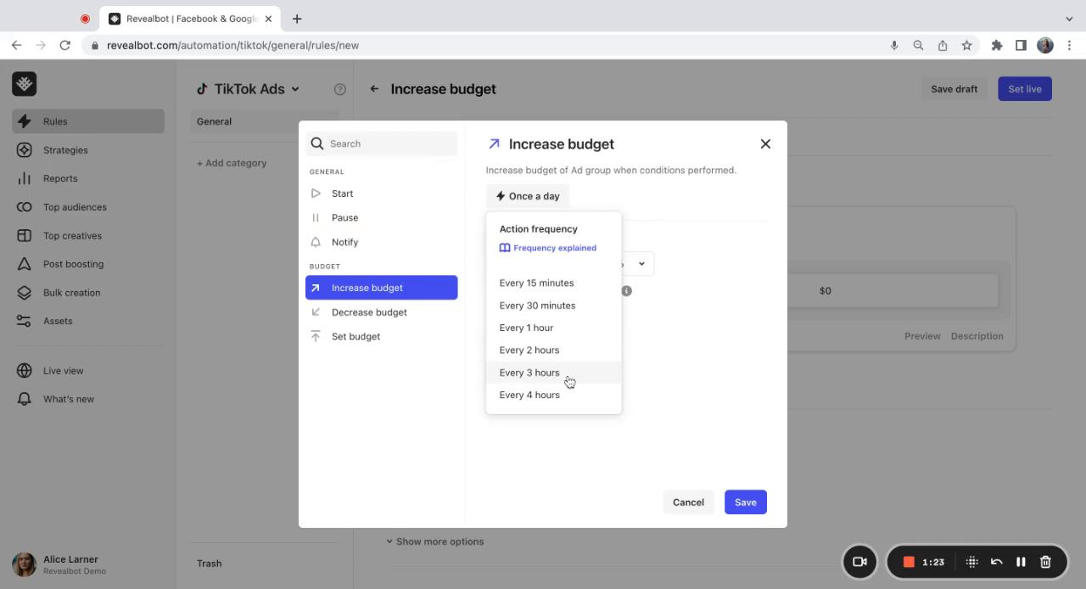
scroll(down, 3)
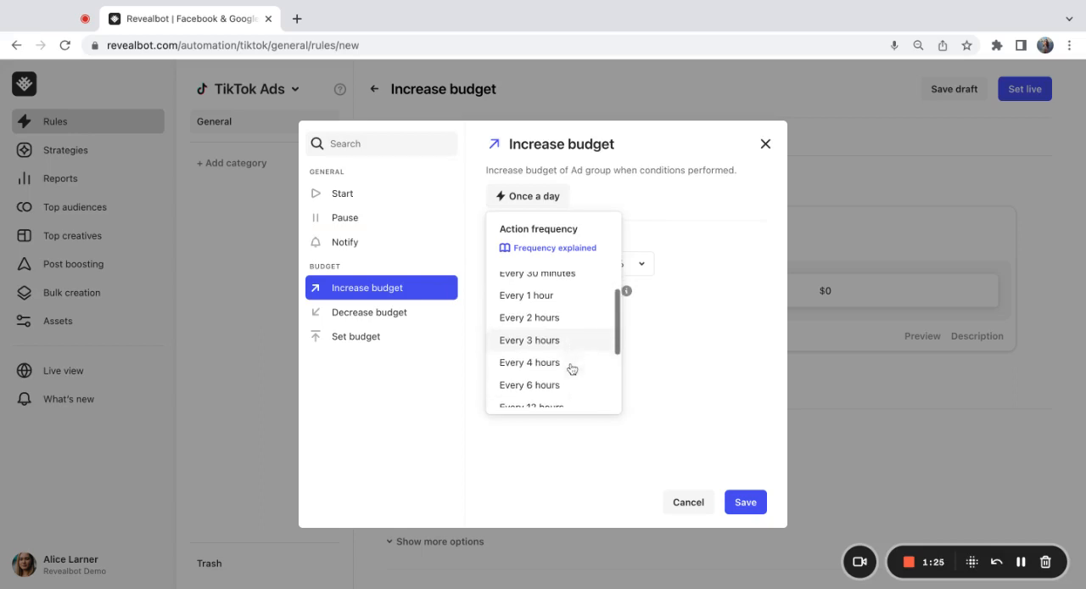
click(528, 316)
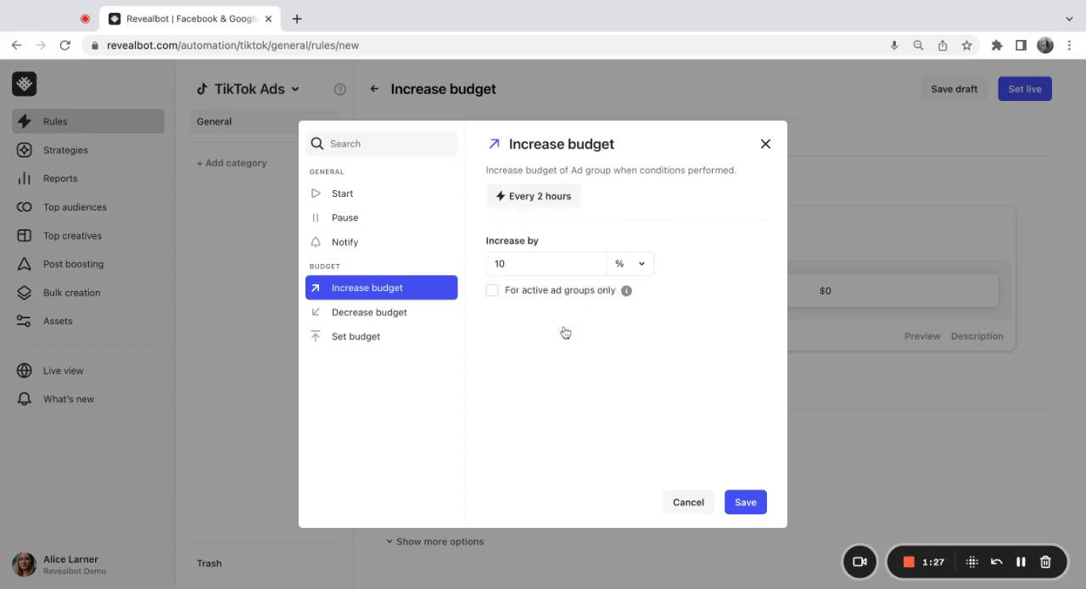
mouse_move(649, 404)
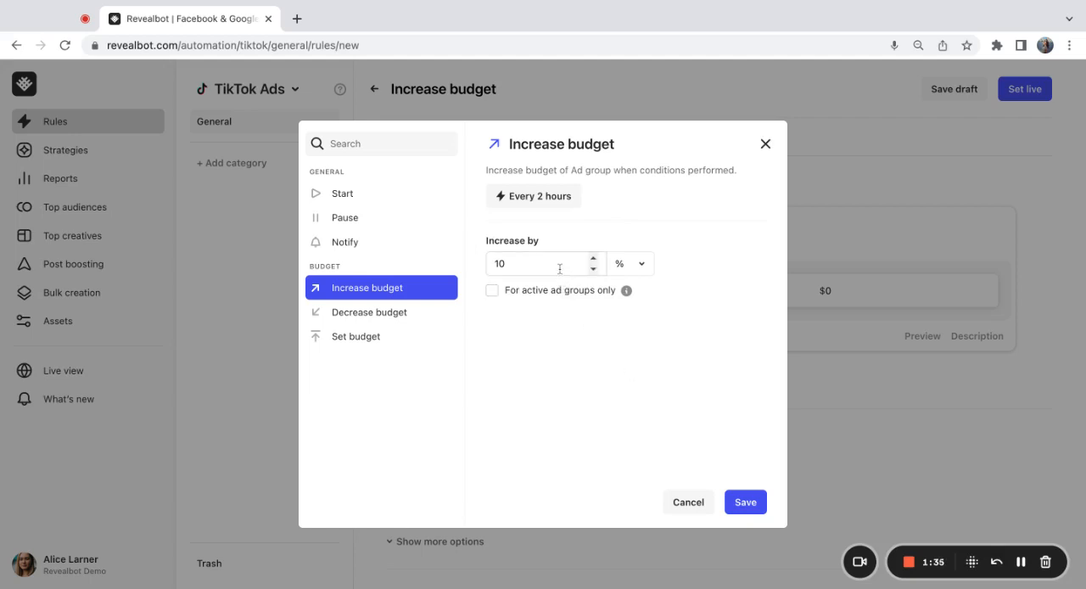
click(629, 262)
text(20)
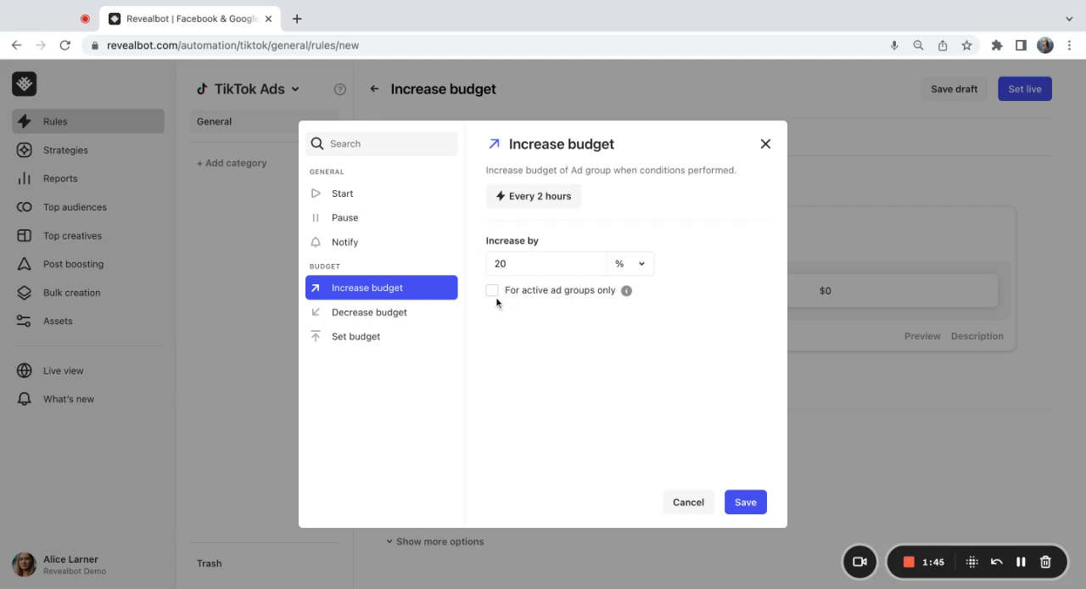
mouse_move(498, 303)
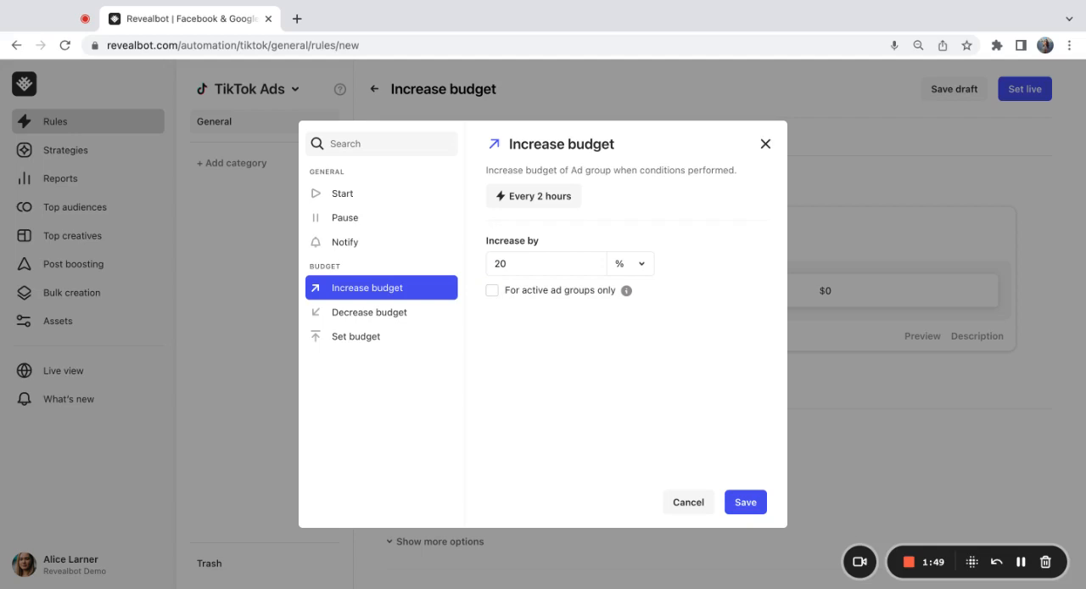
click(492, 290)
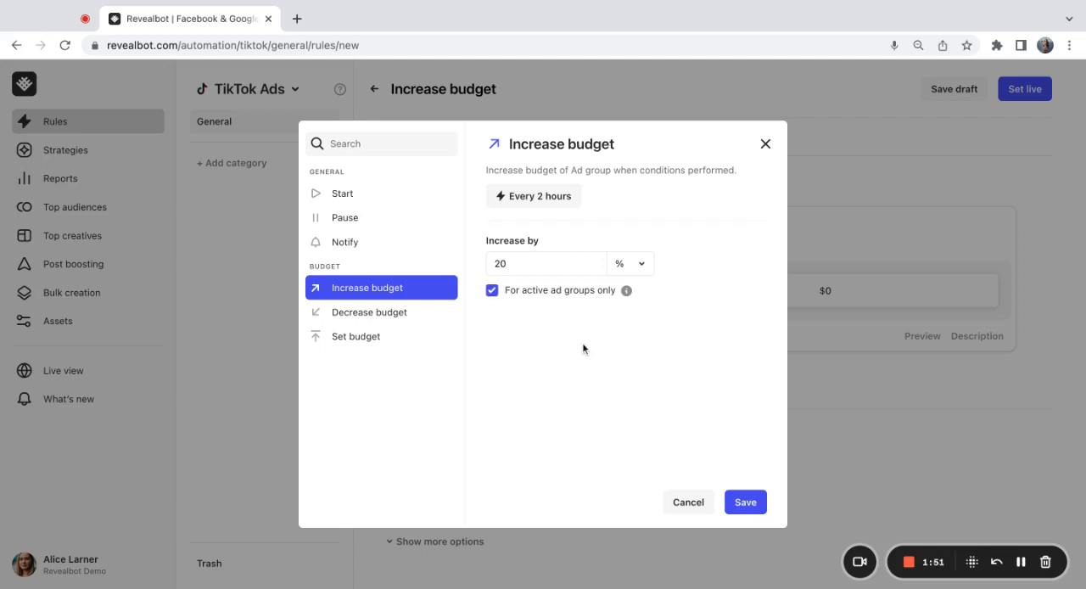
click(744, 502)
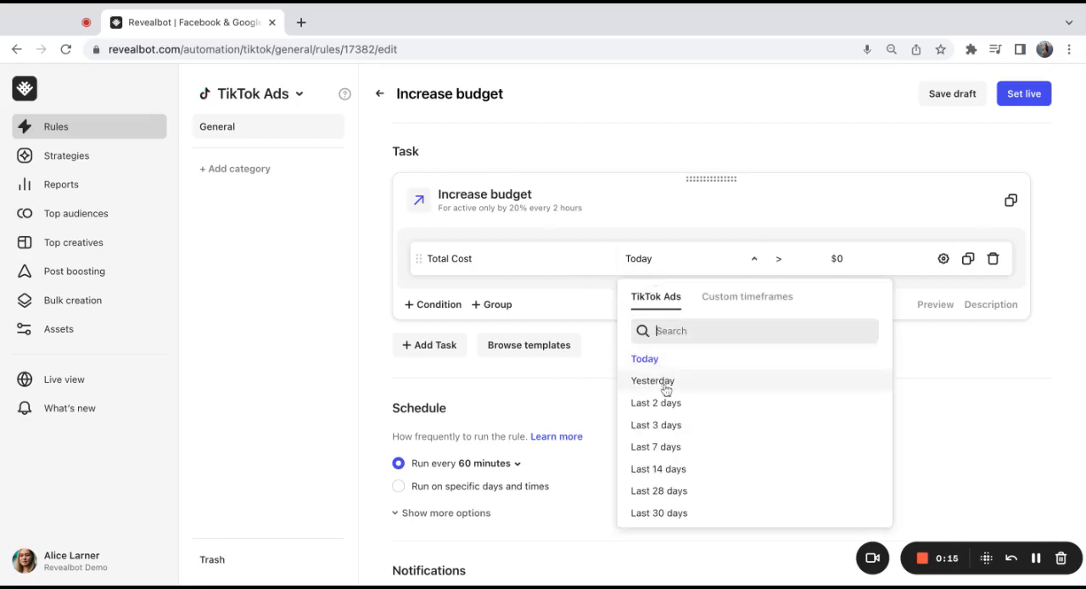
Step: Set the condition to Total Cost over last 3 days ≤ 100 and add another condition
click(656, 424)
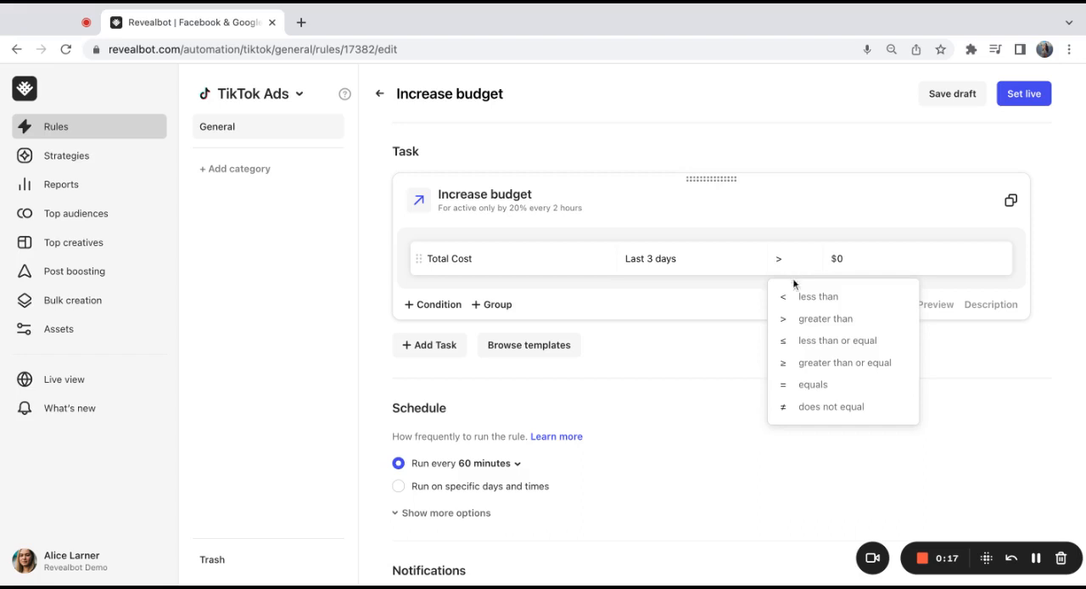
click(836, 340)
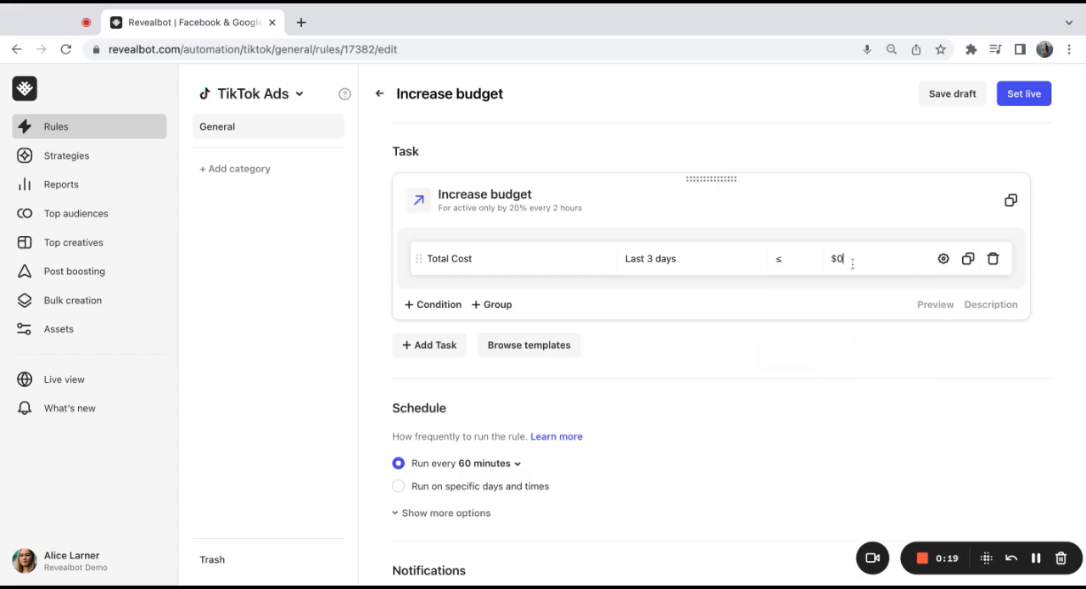
text(100)
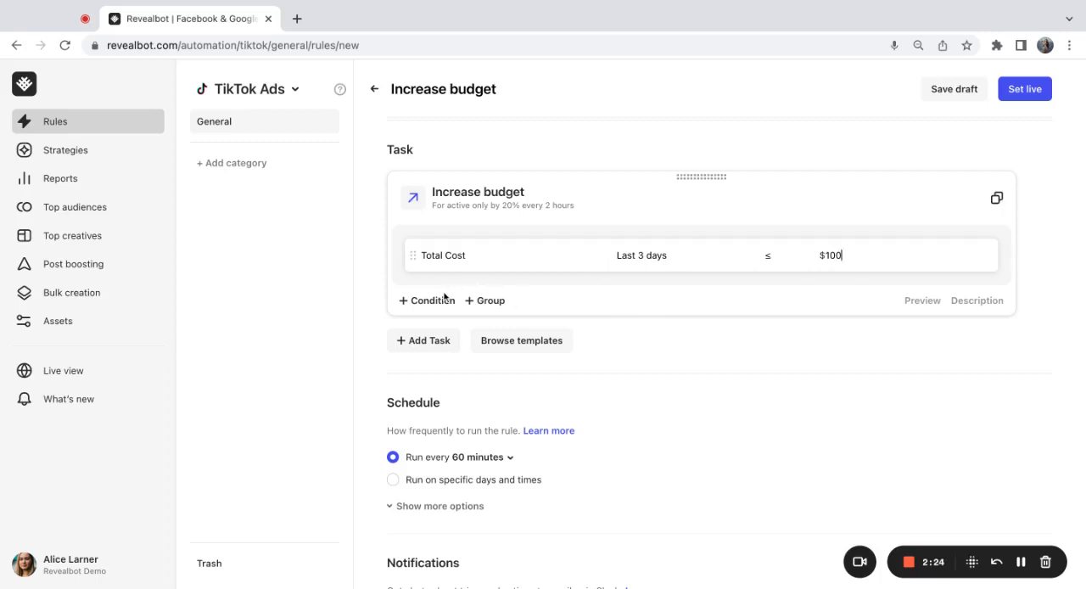
click(426, 299)
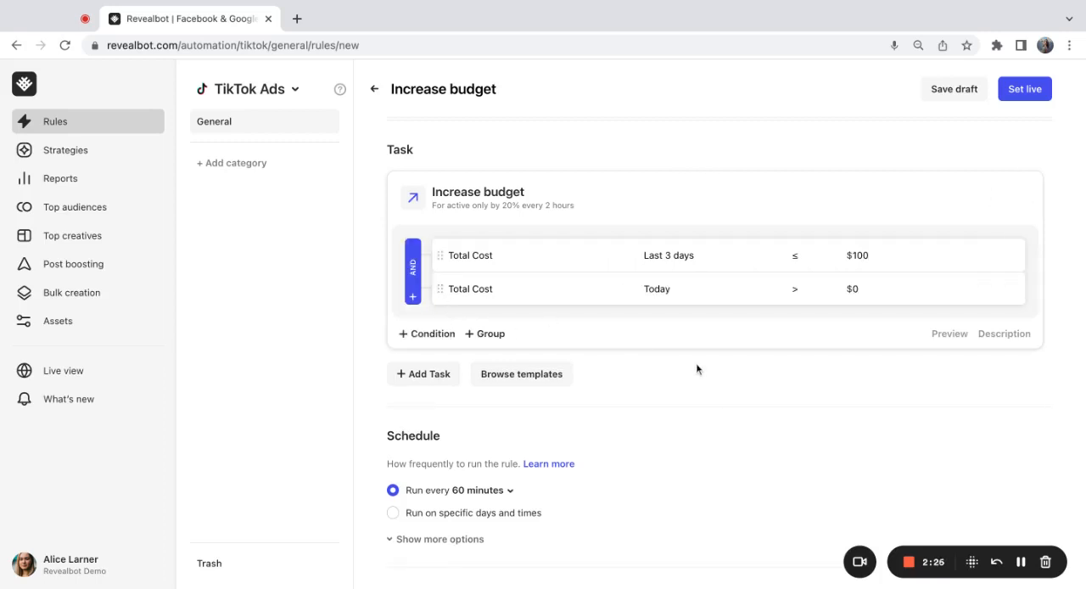
mouse_move(594, 299)
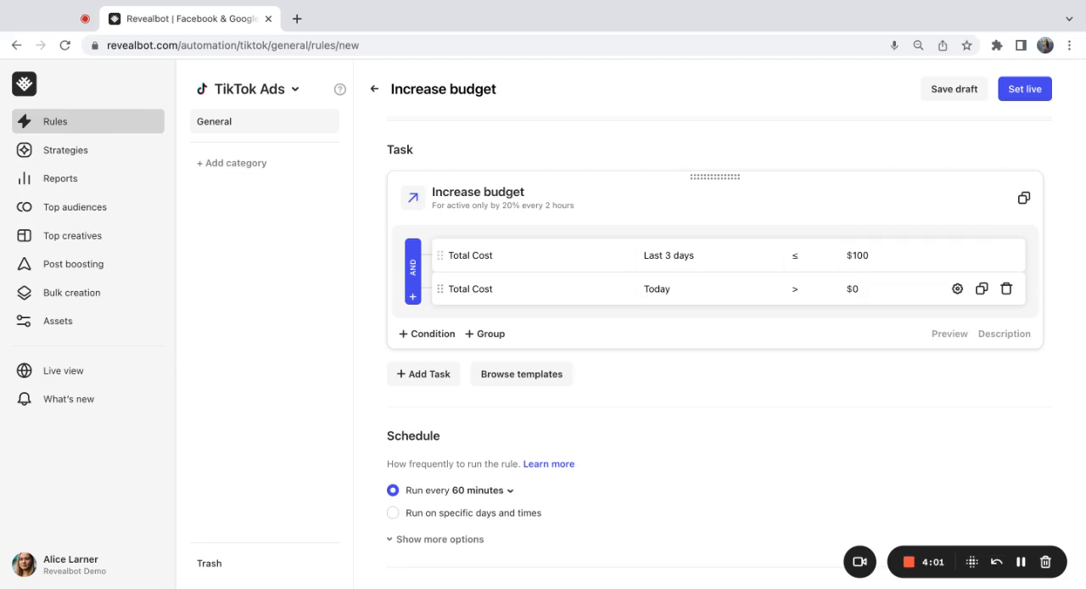
Step: Set the second condition to Complete Payment (Onsite) today ≥ 2
click(469, 289)
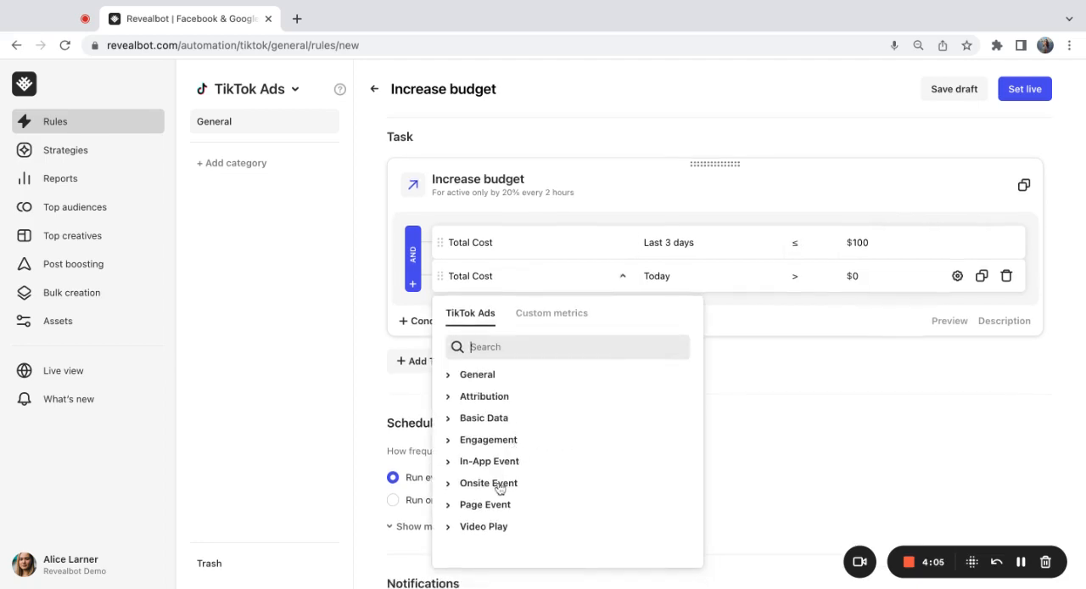
click(488, 482)
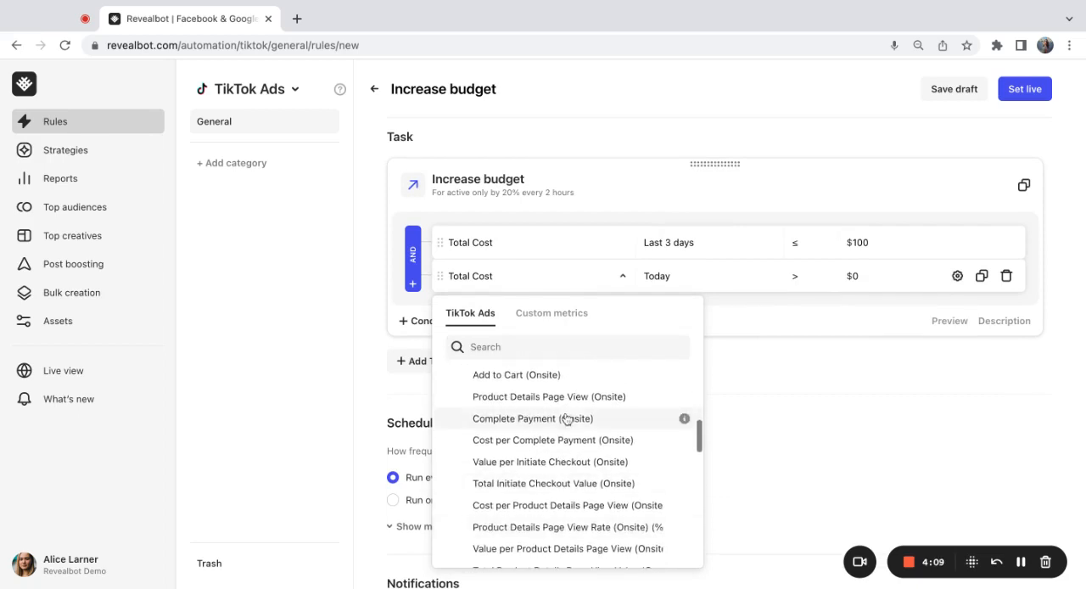
click(532, 418)
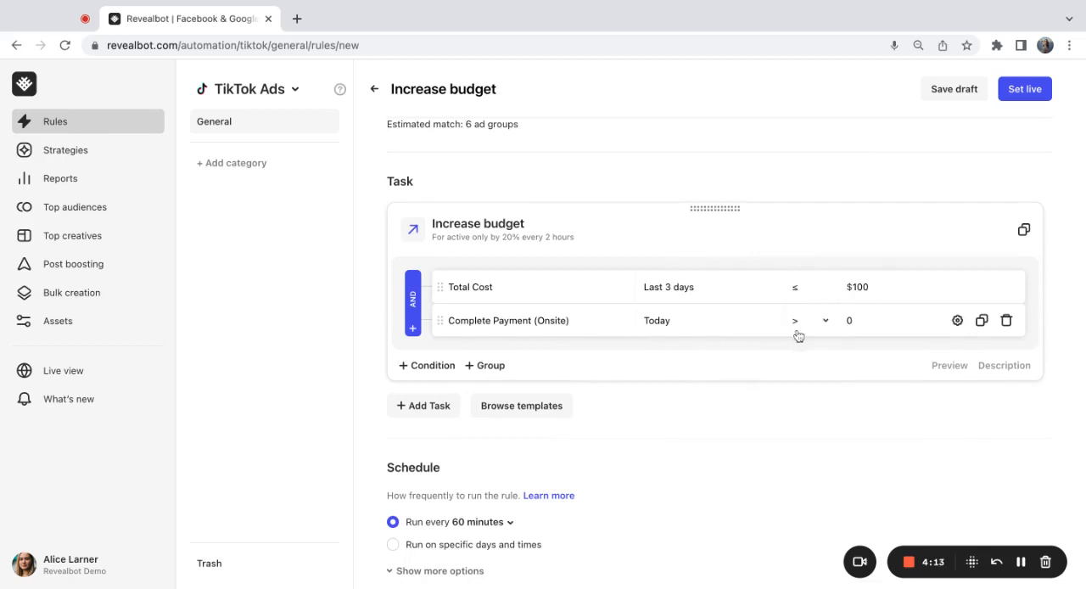
click(808, 320)
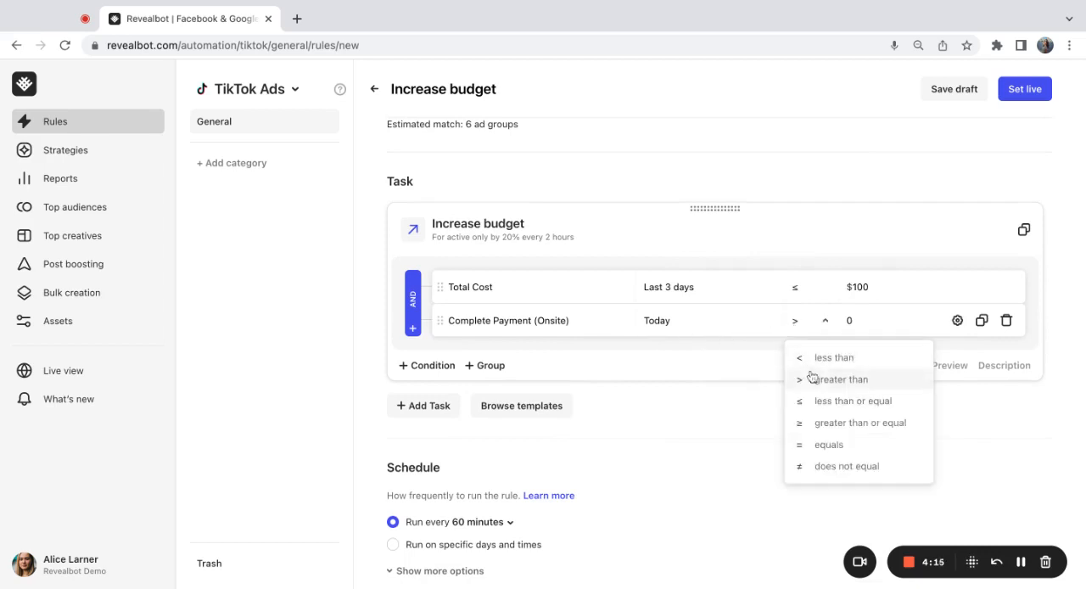
click(860, 422)
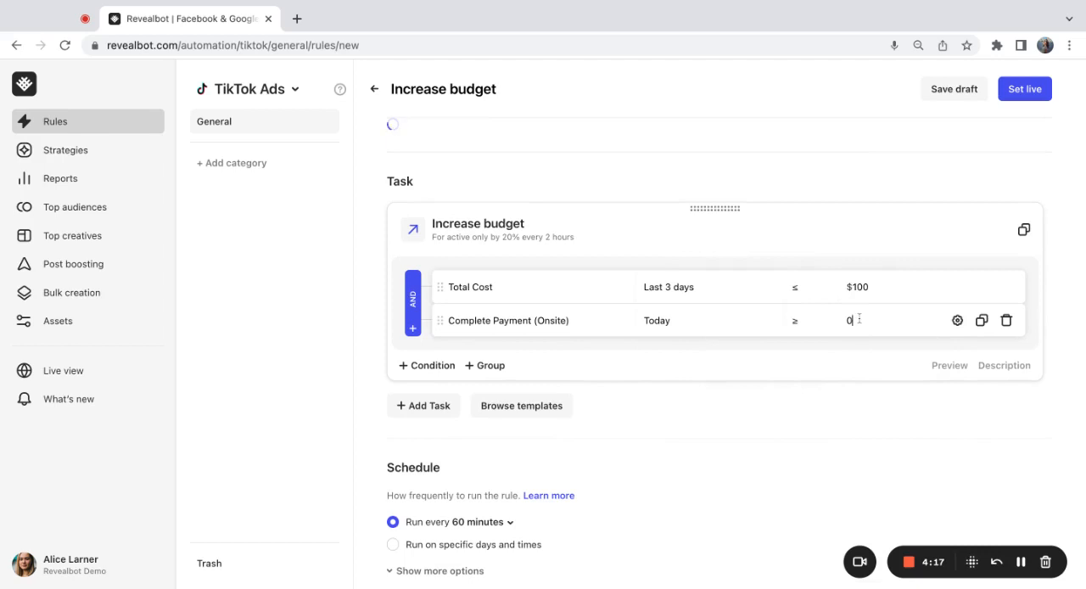
text(2)
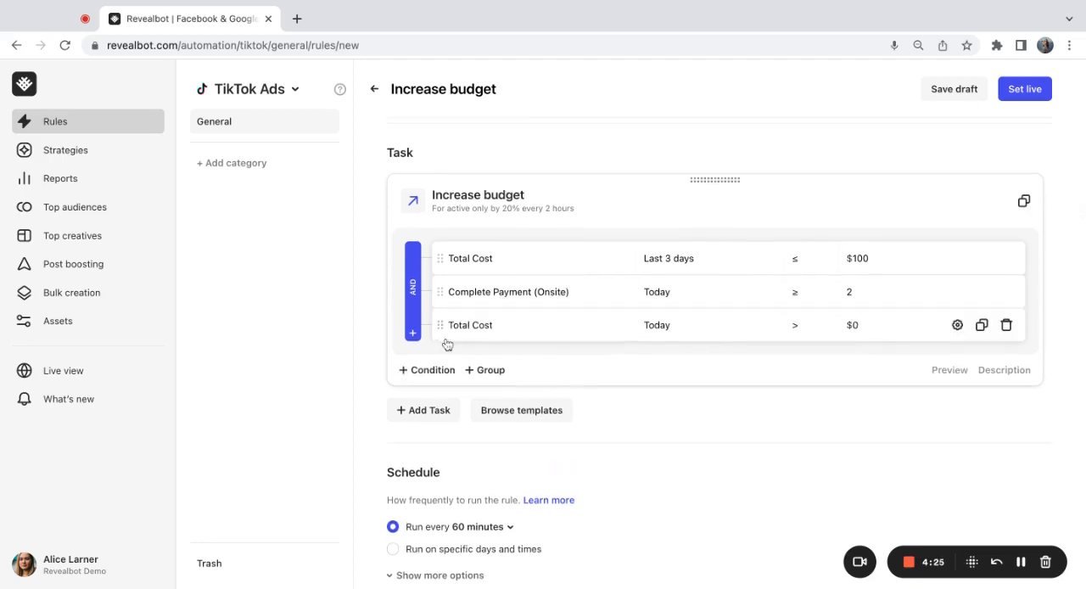
mouse_move(640, 423)
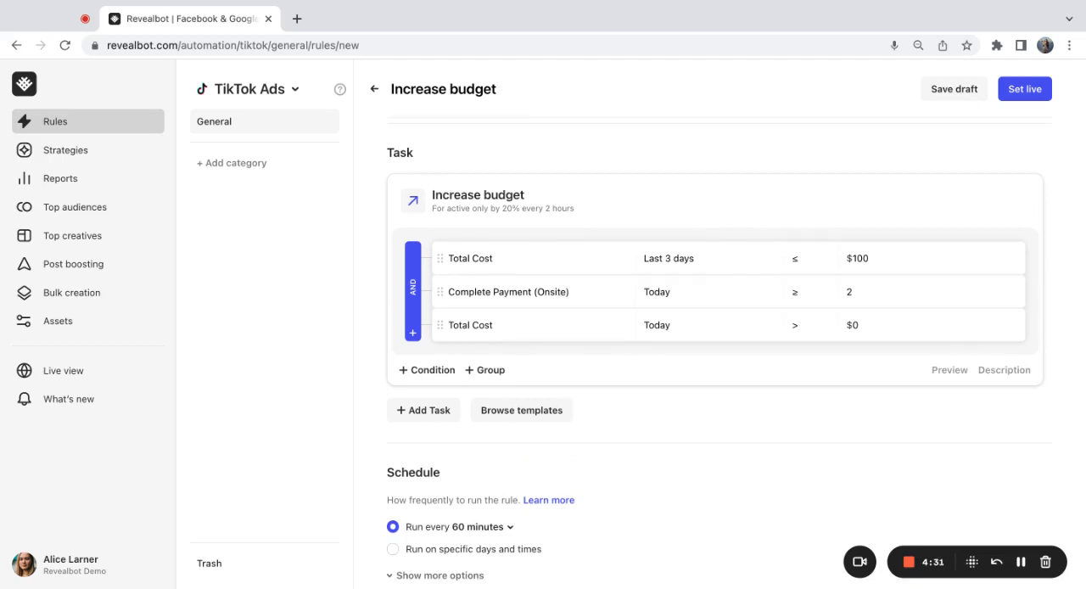
mouse_move(736, 420)
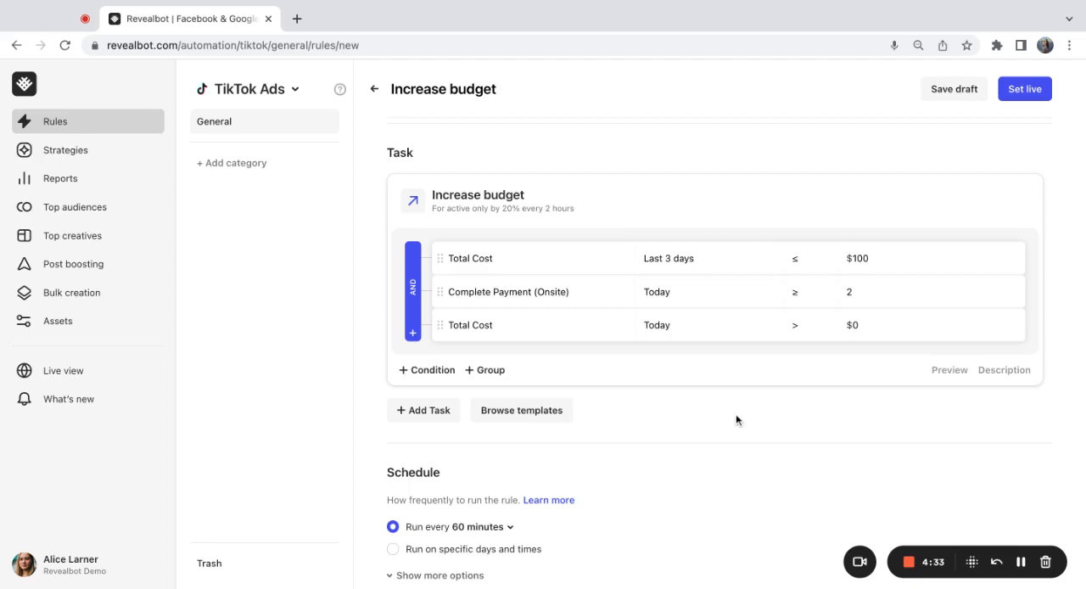
Step: Switch the third condition to compare against 1 × yesterday's Total Cost metric
click(957, 325)
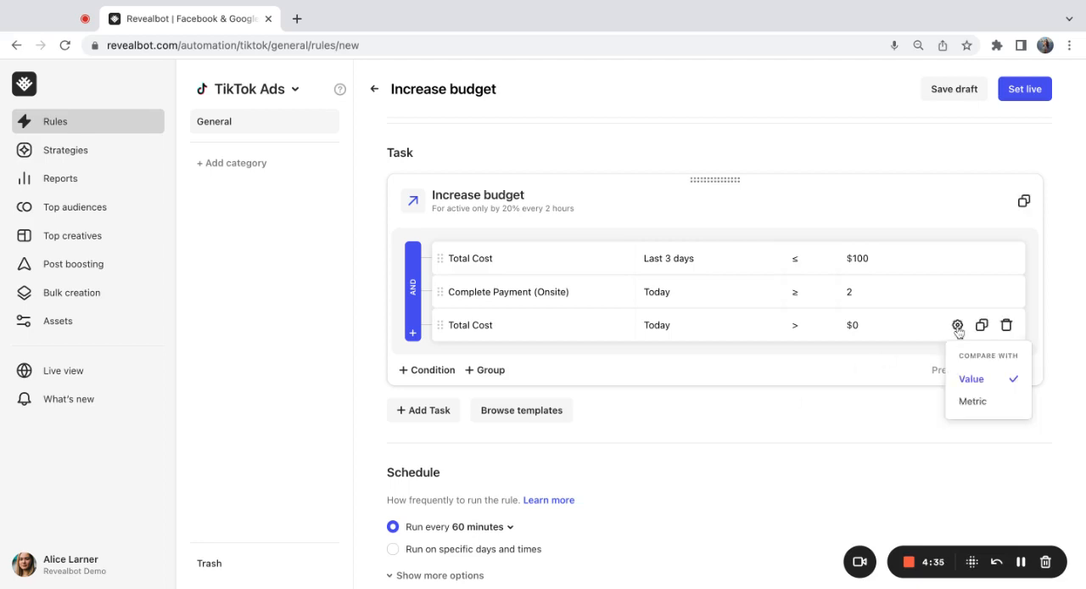
mouse_move(958, 331)
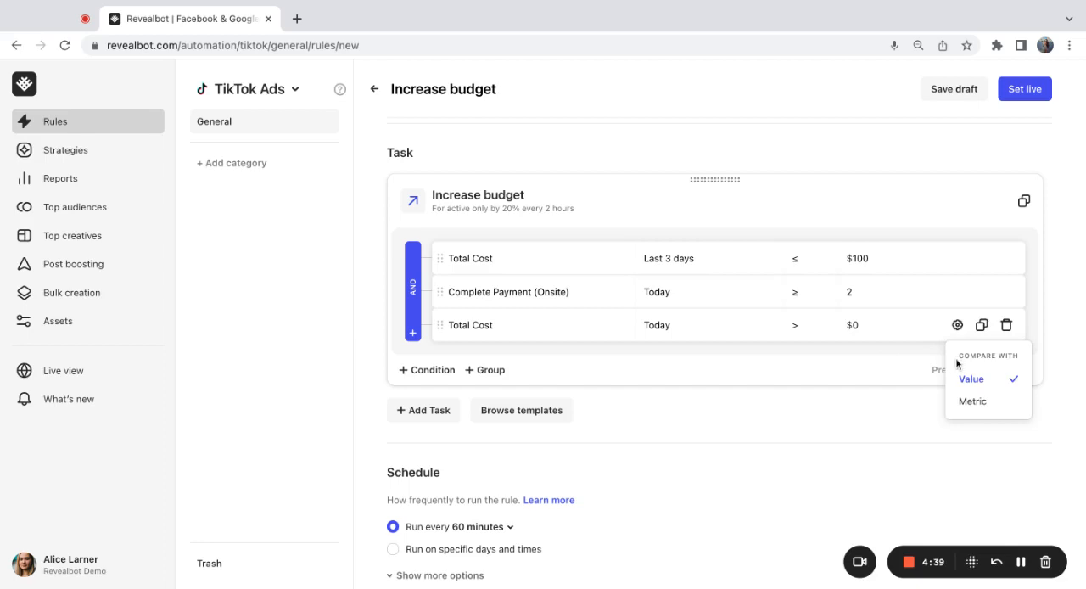
click(972, 401)
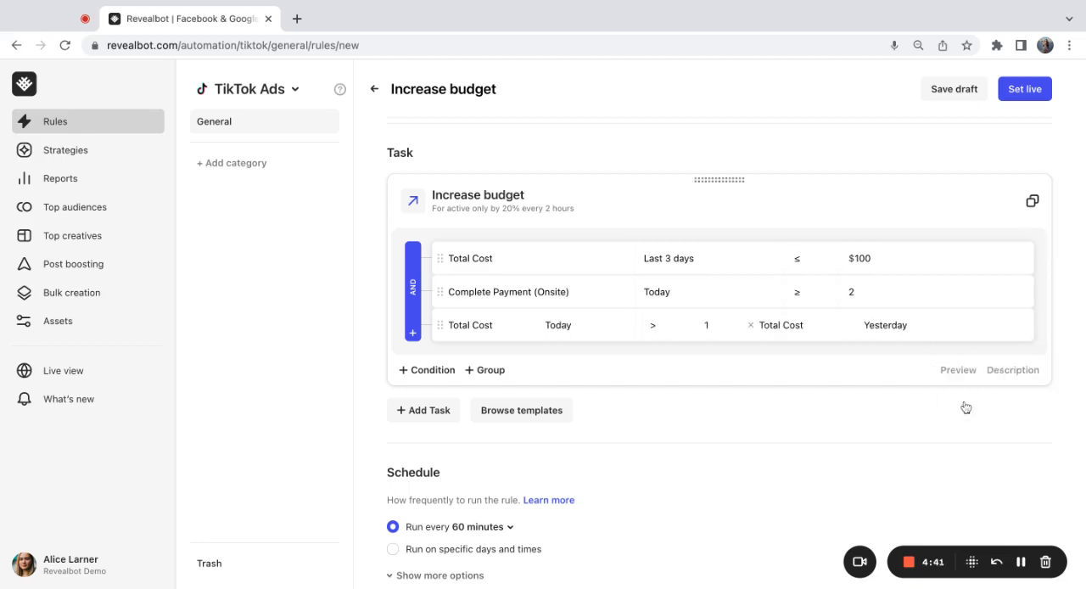
mouse_move(779, 376)
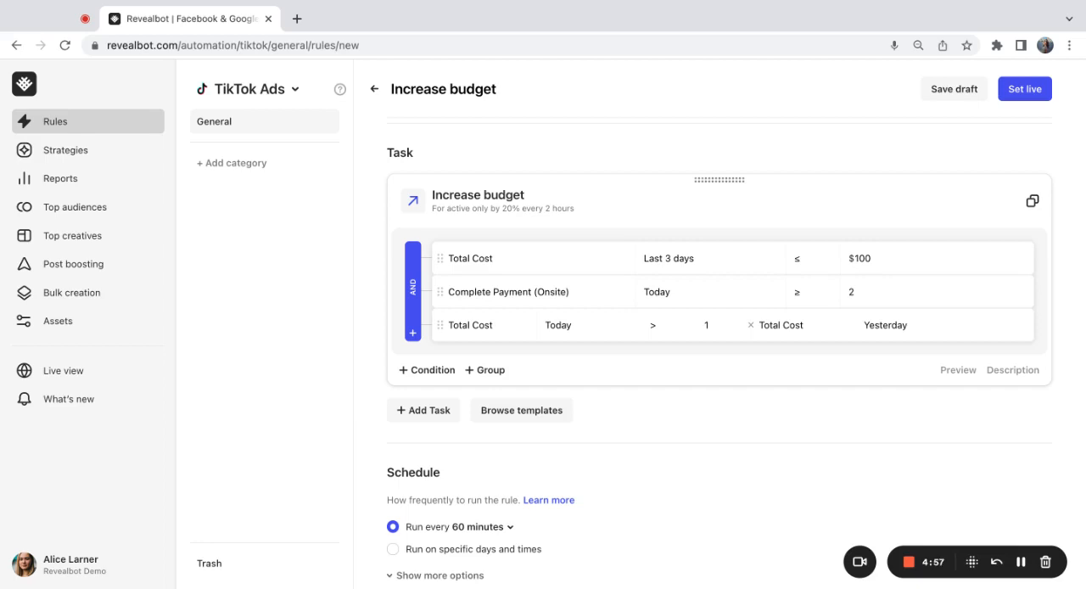
Step: Set the third condition: Cost per Complete Payment (Onsite) today < 1 × last 2 days
click(469, 325)
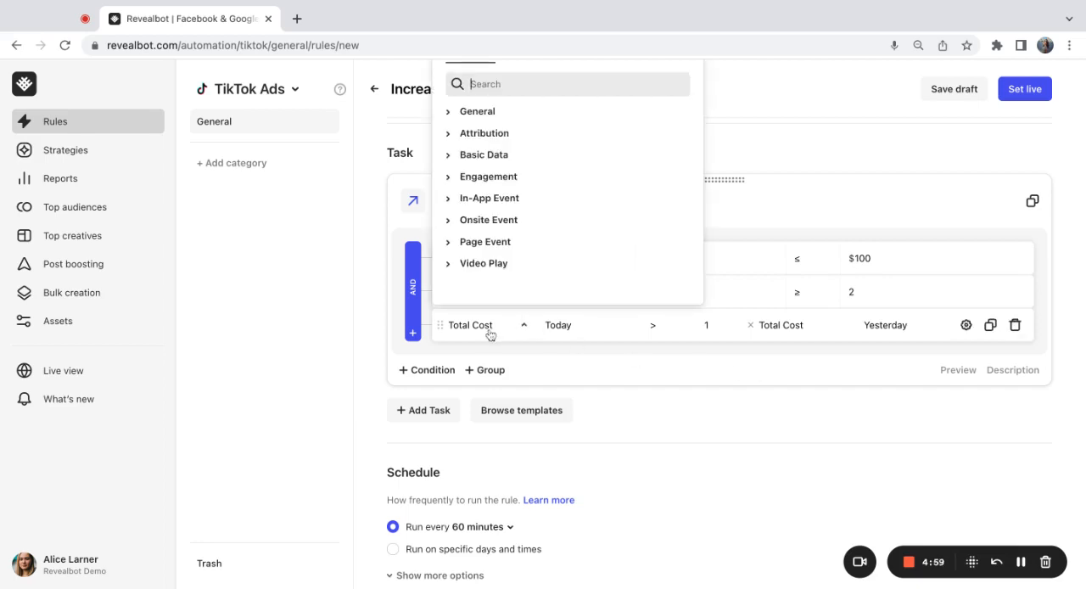
text(cost per com)
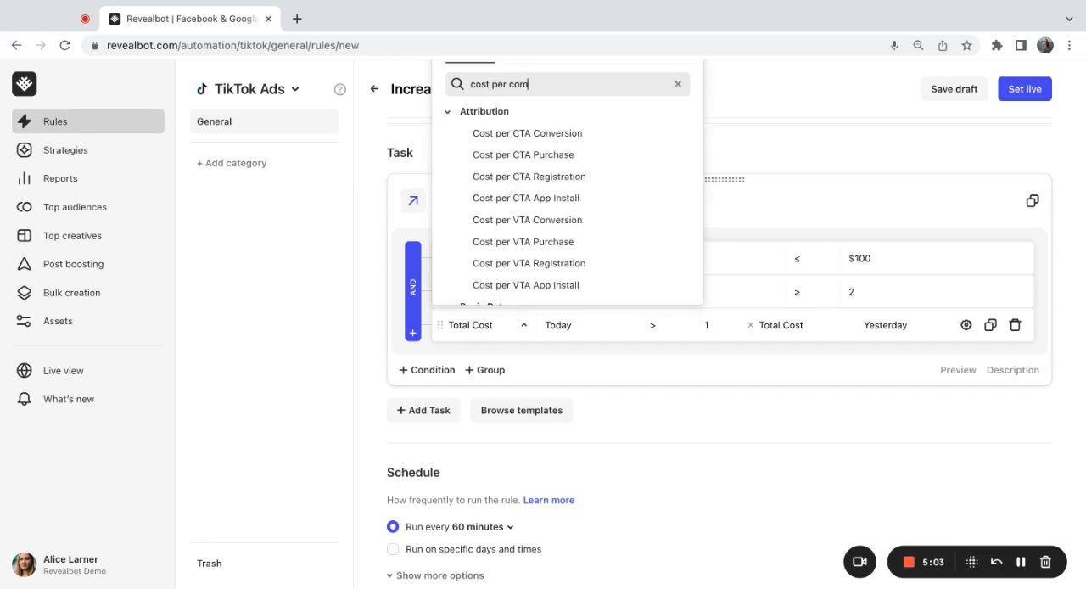
text(plete)
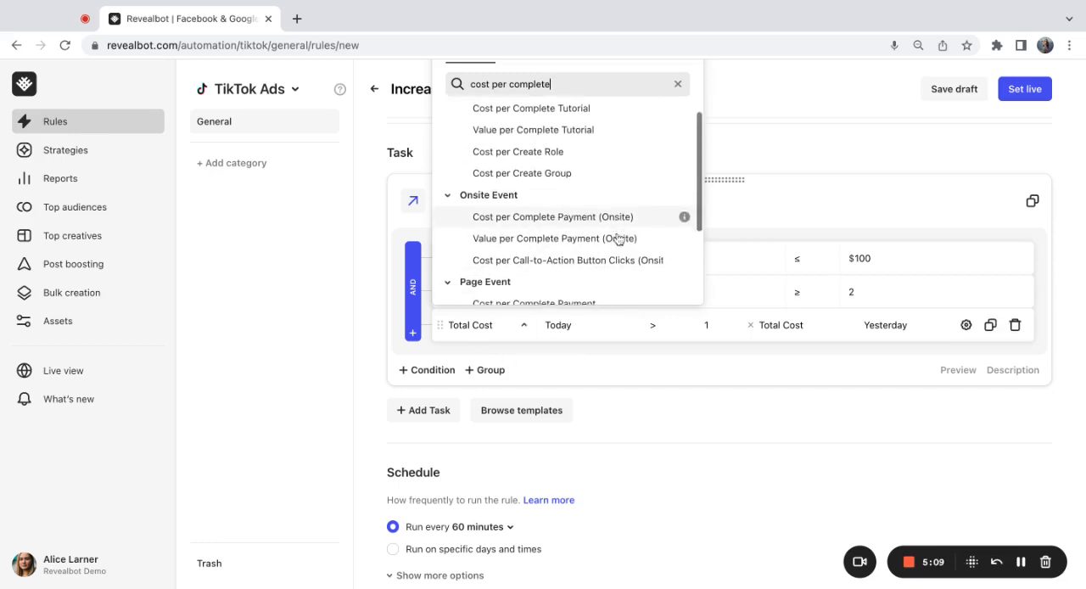
click(552, 216)
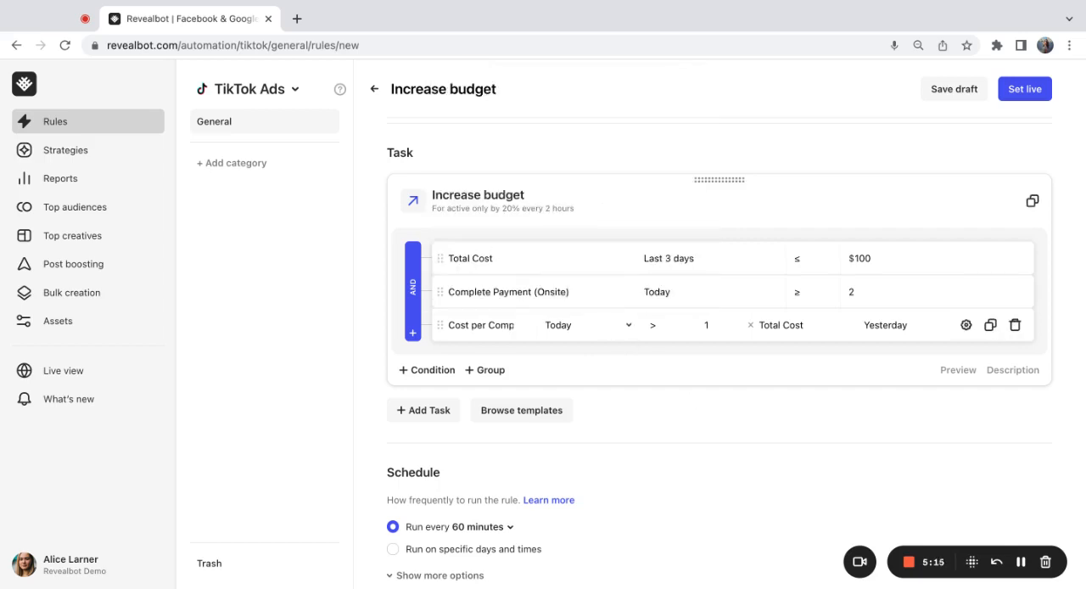
click(653, 325)
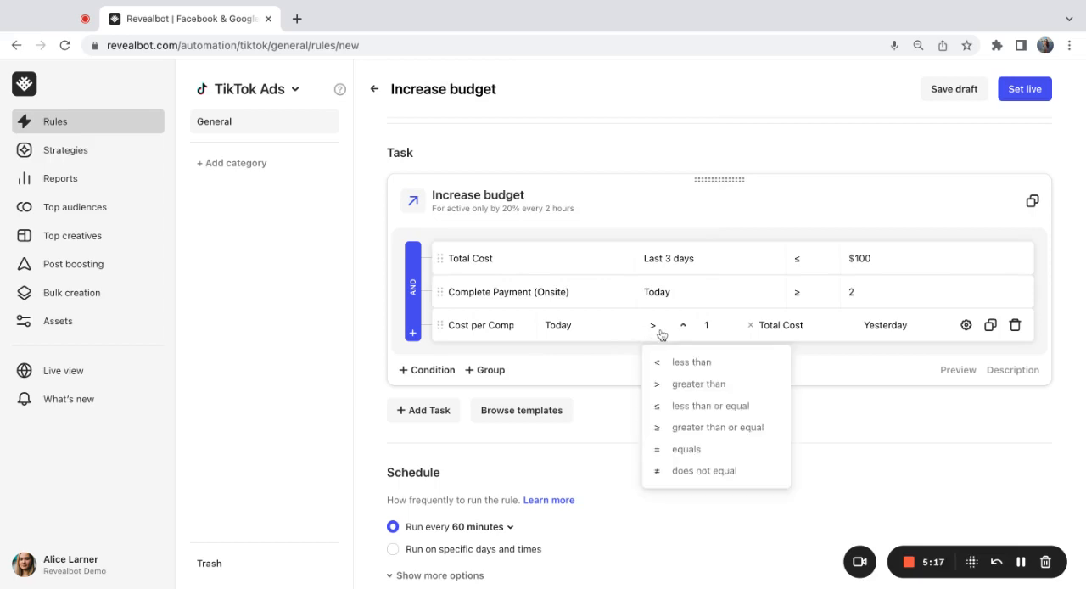
click(691, 361)
text(complete p)
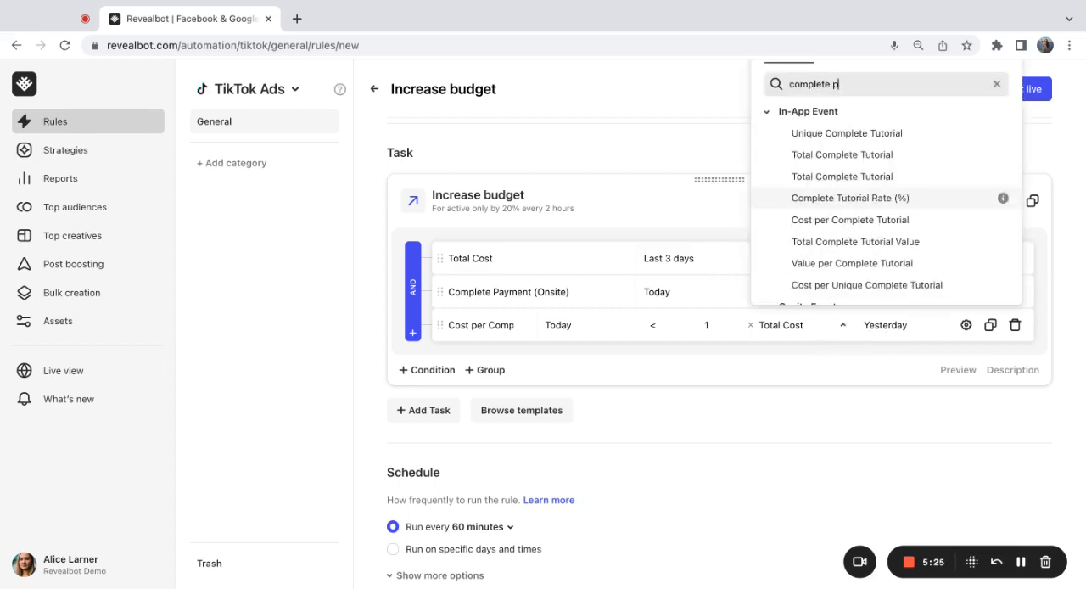
text(ay)
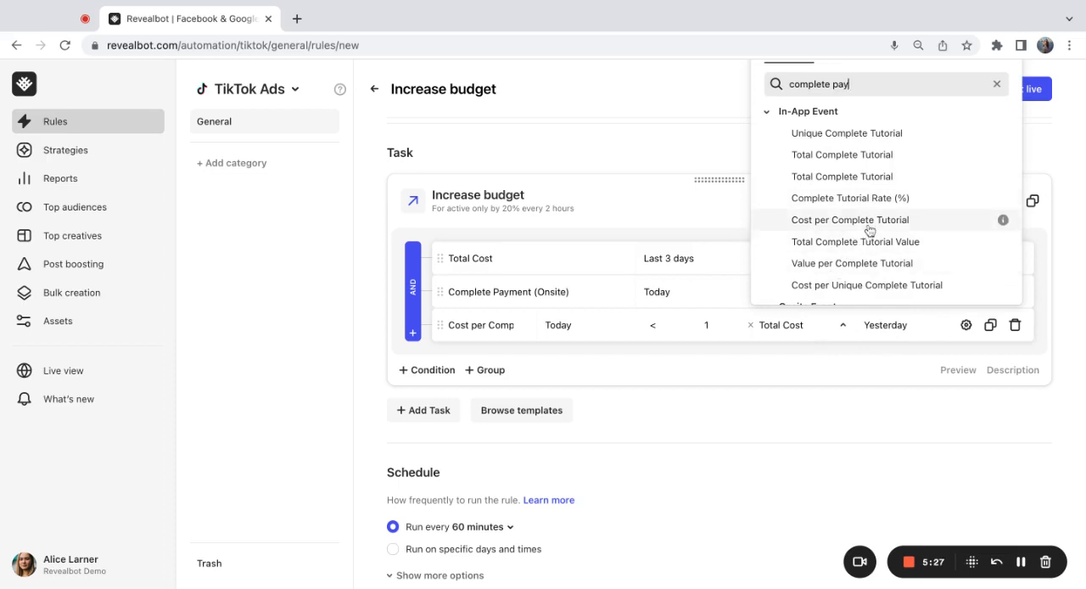
scroll(down, 3)
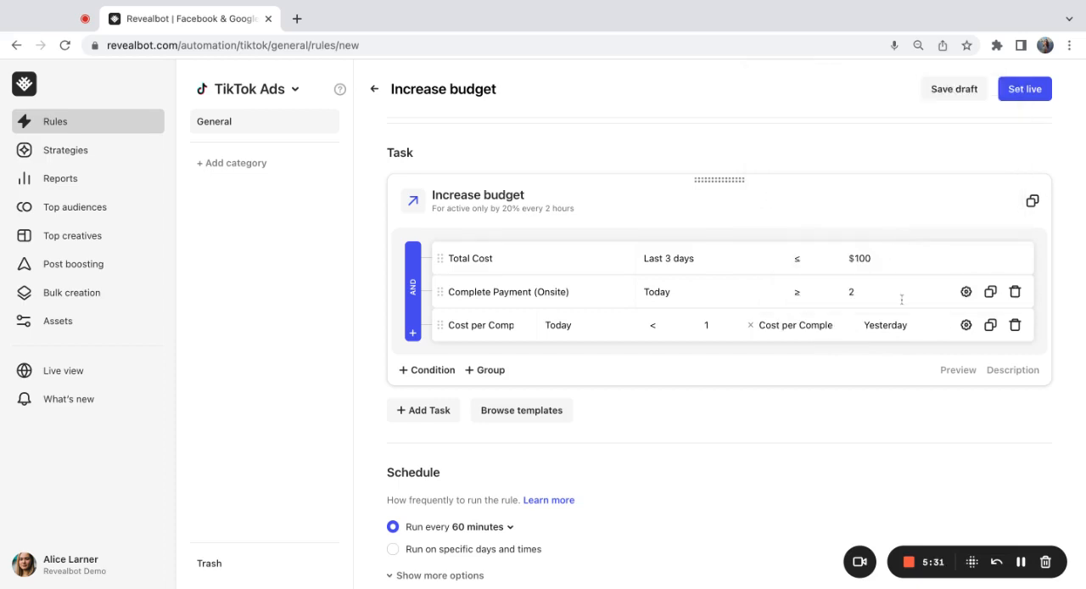
click(885, 324)
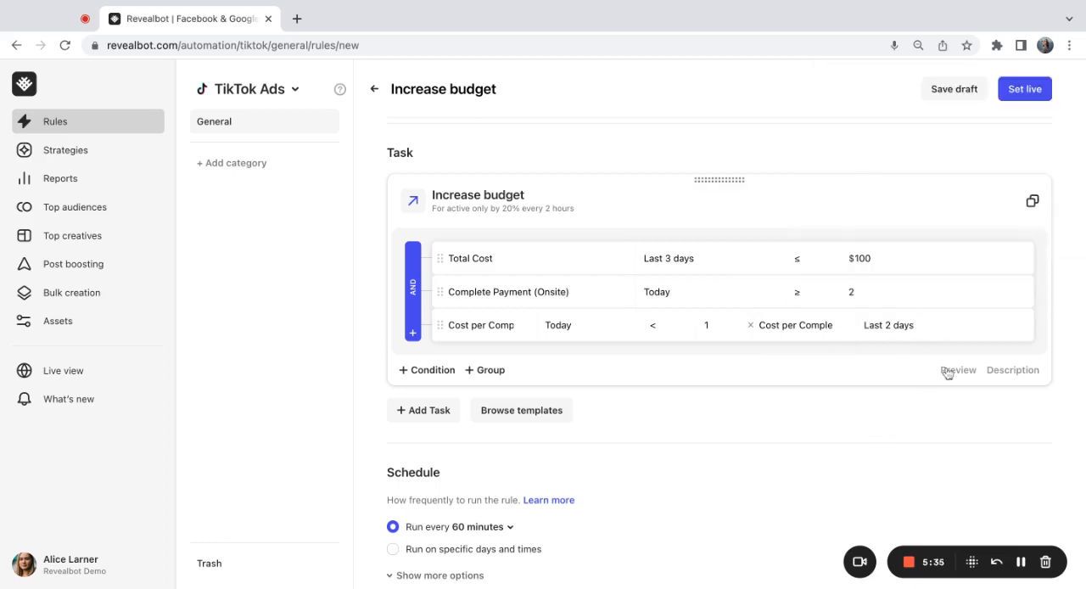
Step: Preview the rule and scroll through its plain-language summary of the three AND conditions
click(956, 369)
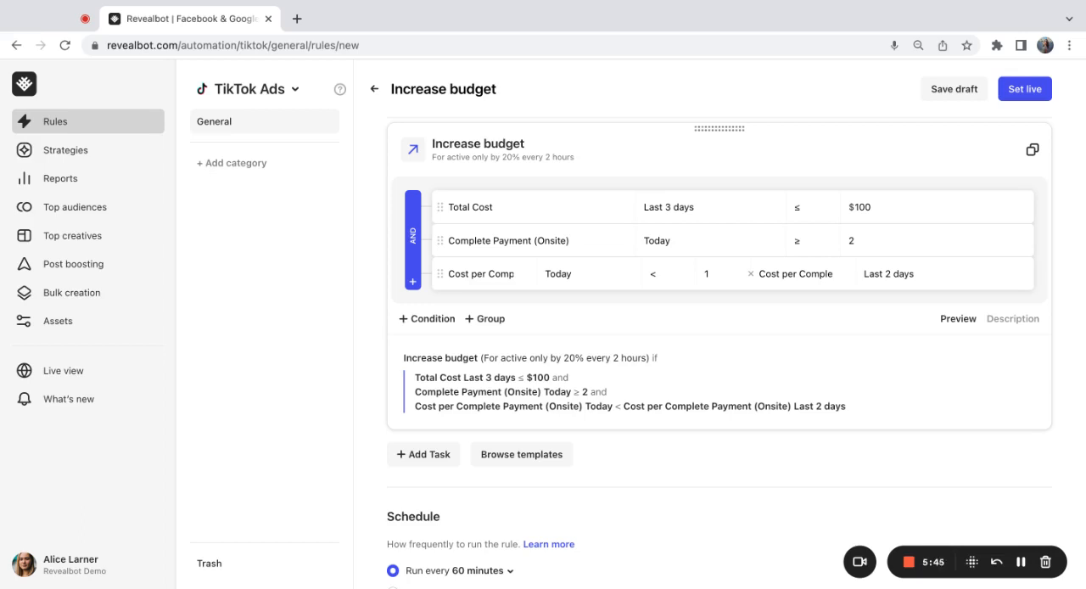
mouse_move(702, 361)
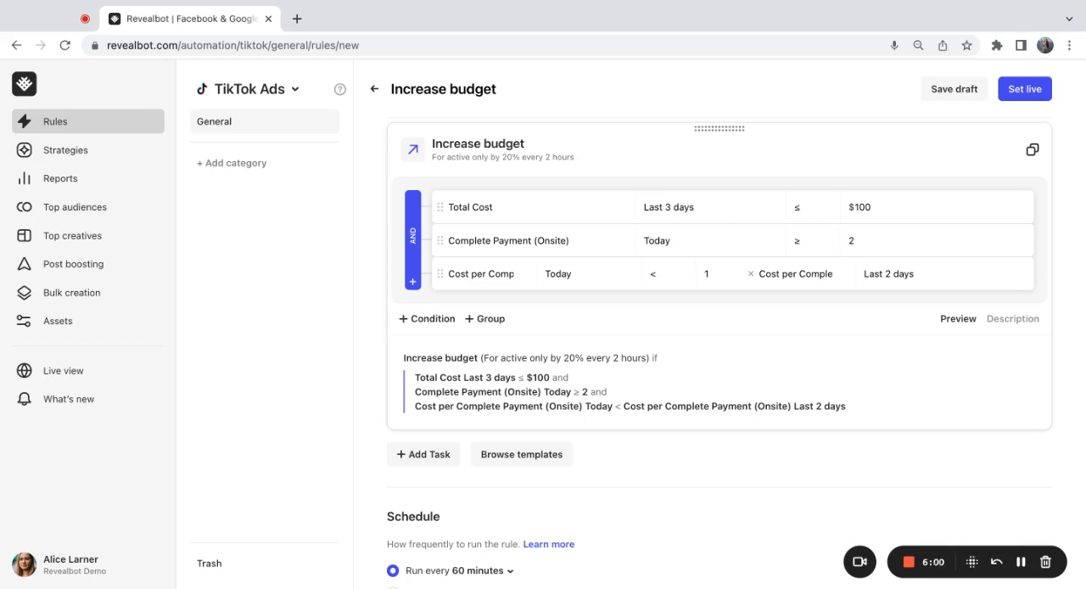
scroll(down, 3)
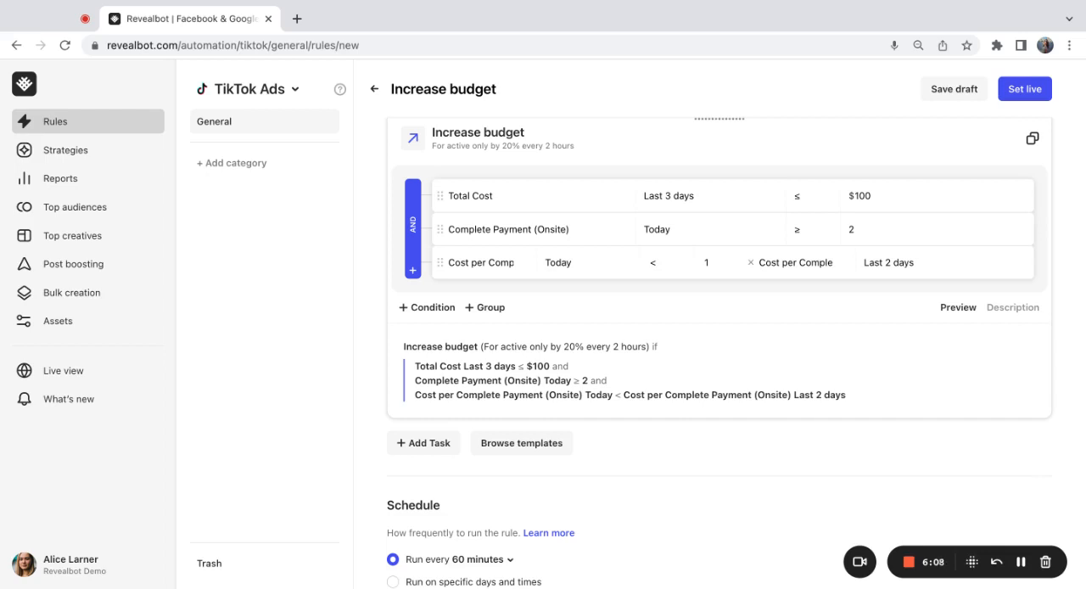
scroll(down, 3)
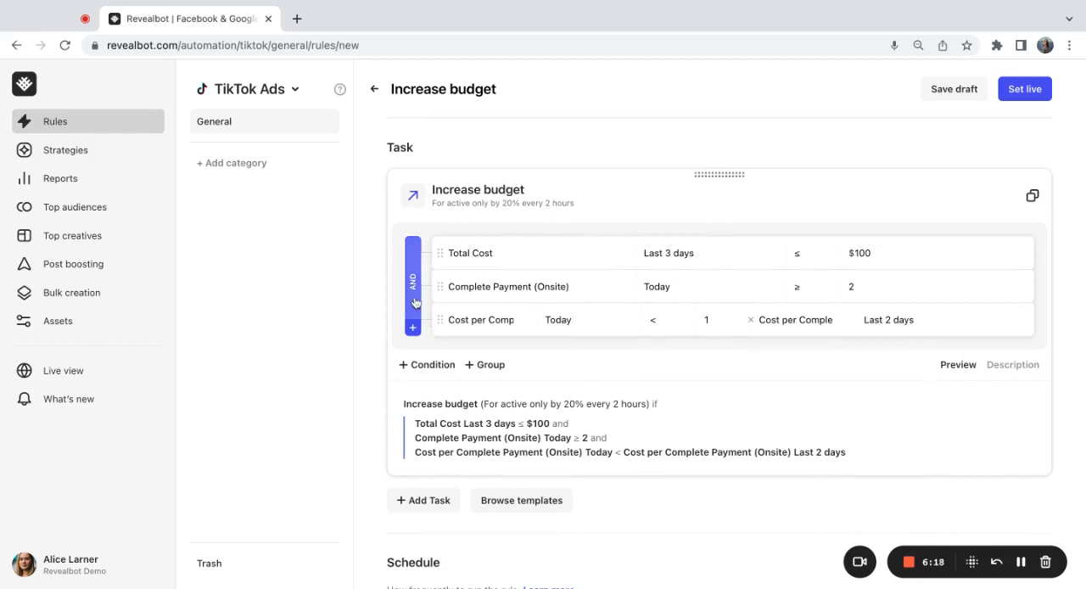
click(413, 286)
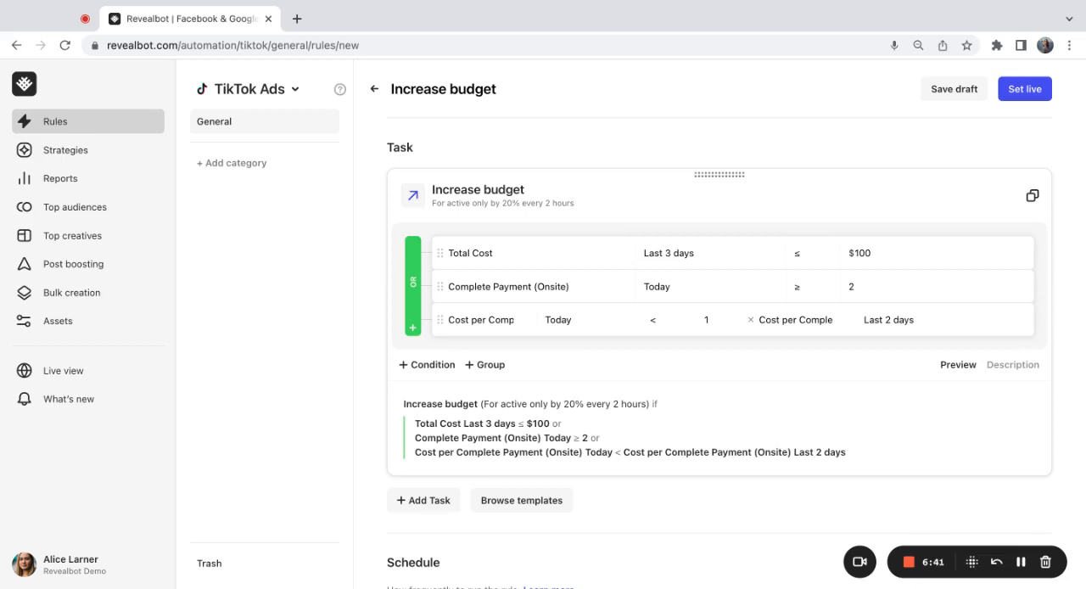
click(412, 286)
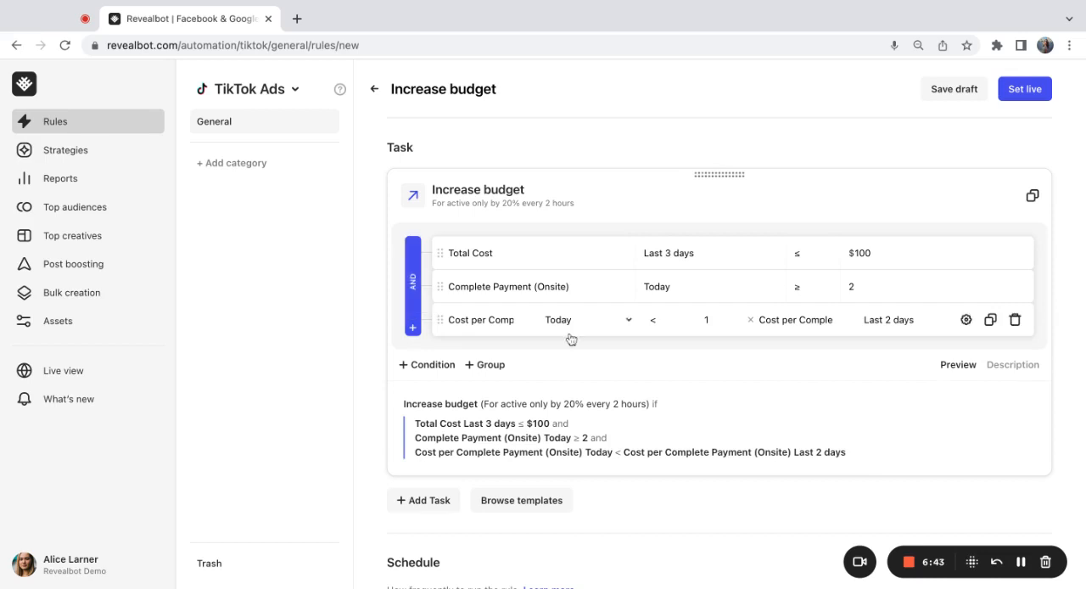
mouse_move(916, 444)
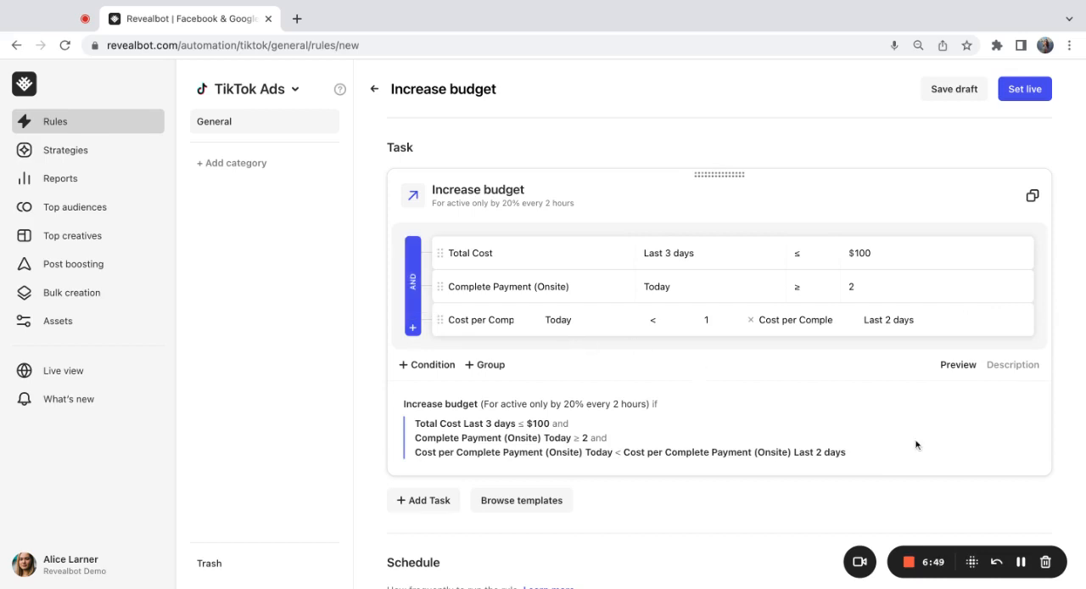
scroll(down, 3)
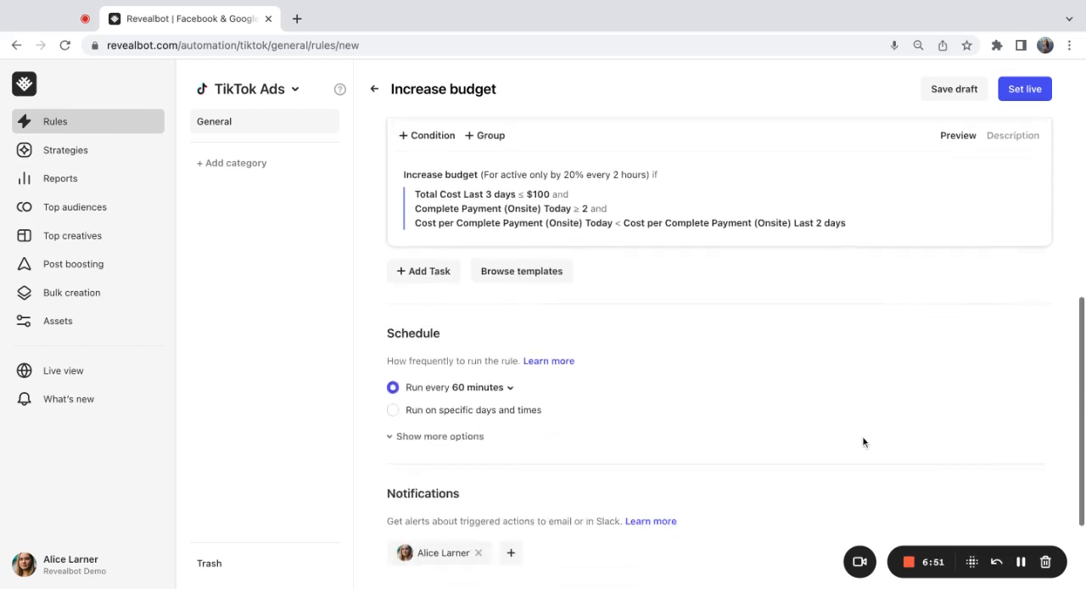
Step: Set the rule schedule to run every 60 minutes
scroll(down, 3)
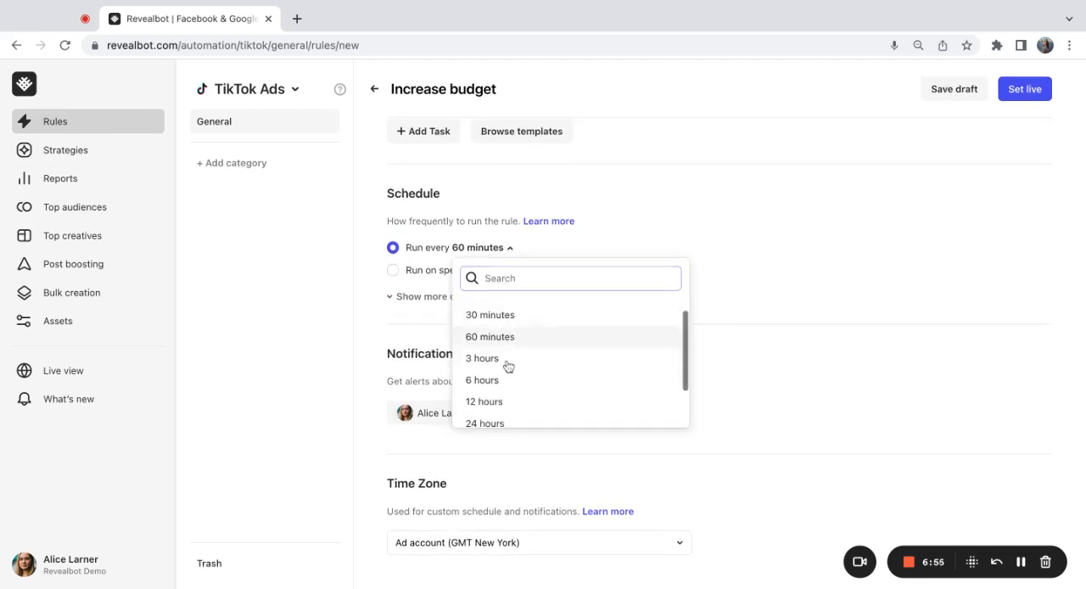
click(489, 336)
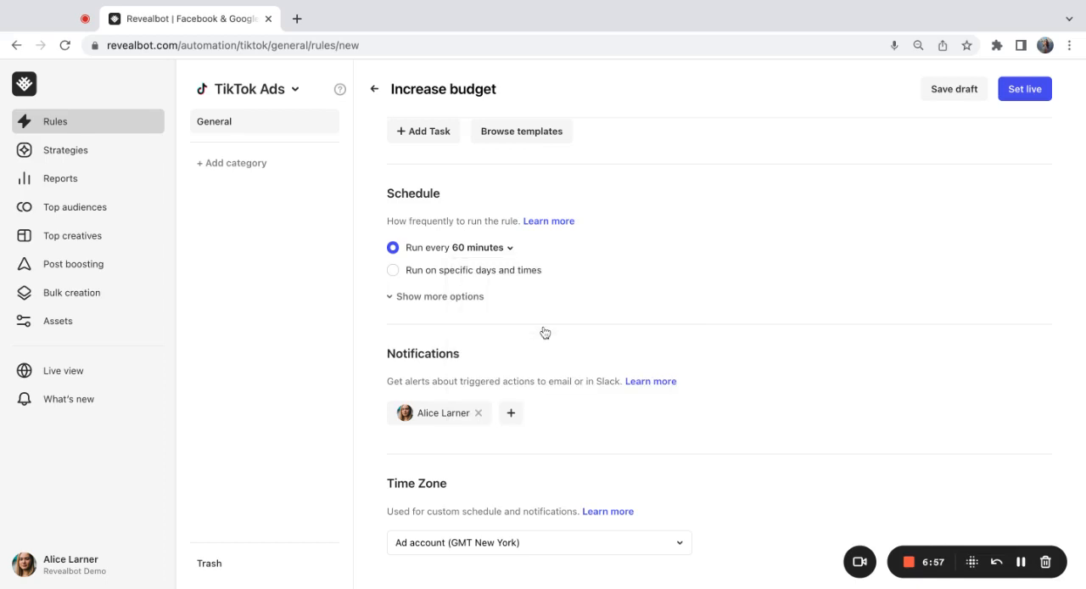
scroll(up, 3)
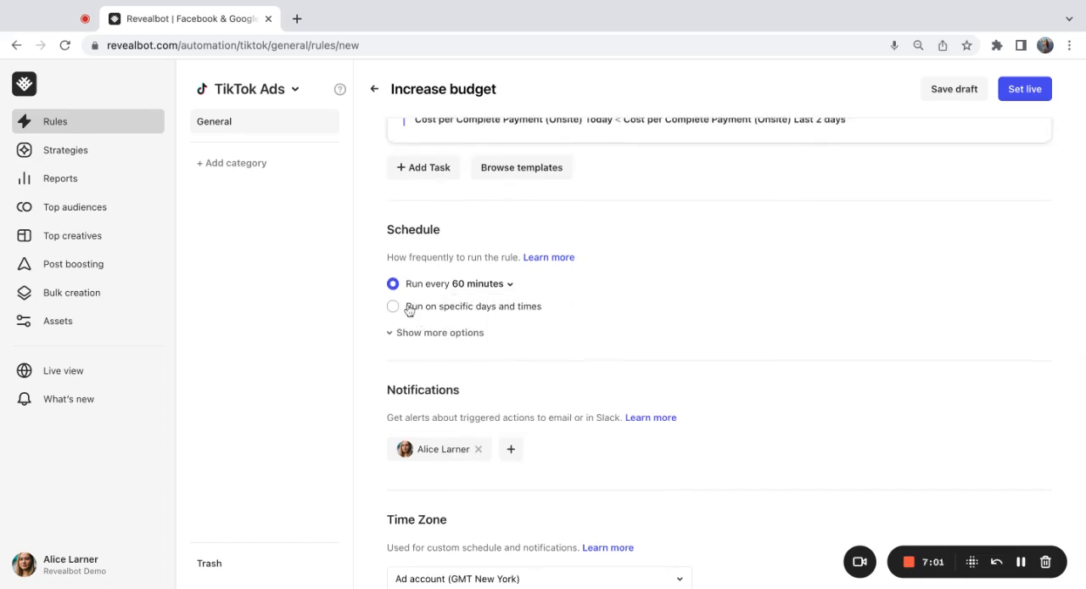
click(393, 306)
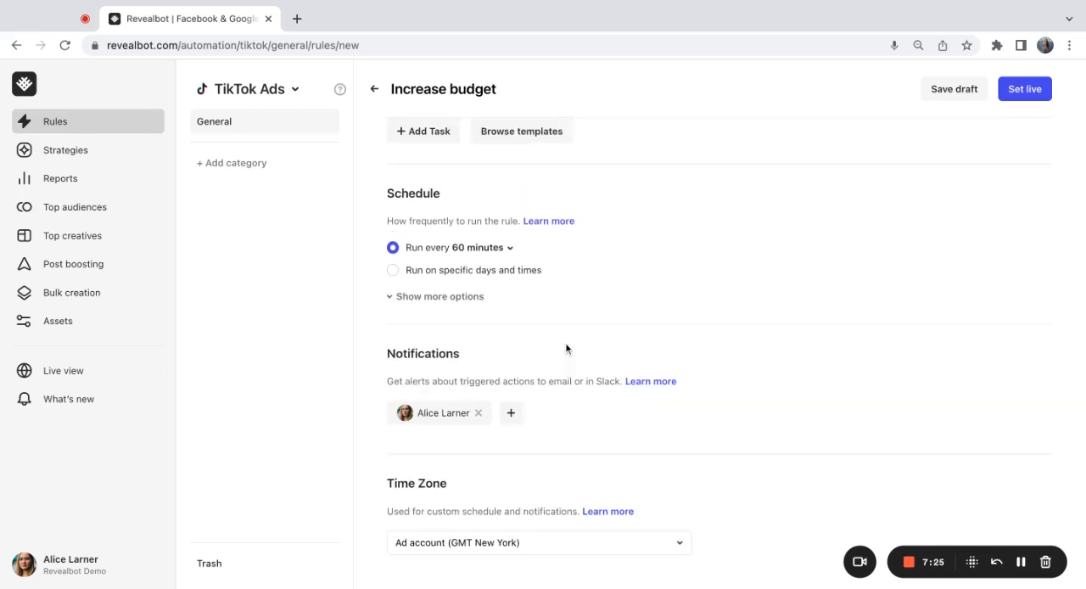
Step: Add the Slack 'general' channel as a notification recipient and save the rule as draft
click(511, 413)
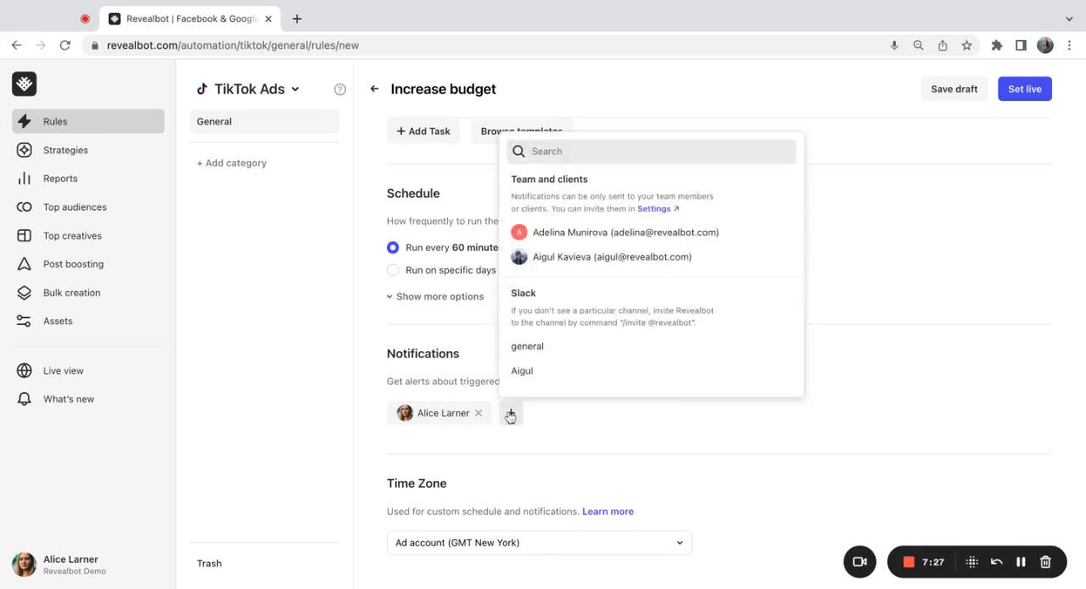
click(527, 346)
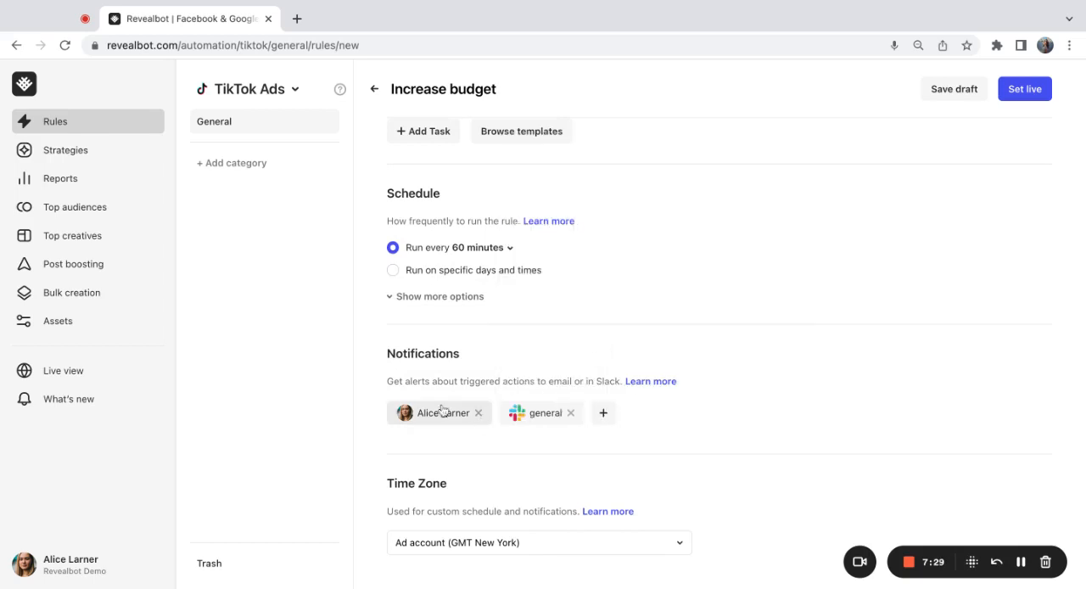
mouse_move(550, 461)
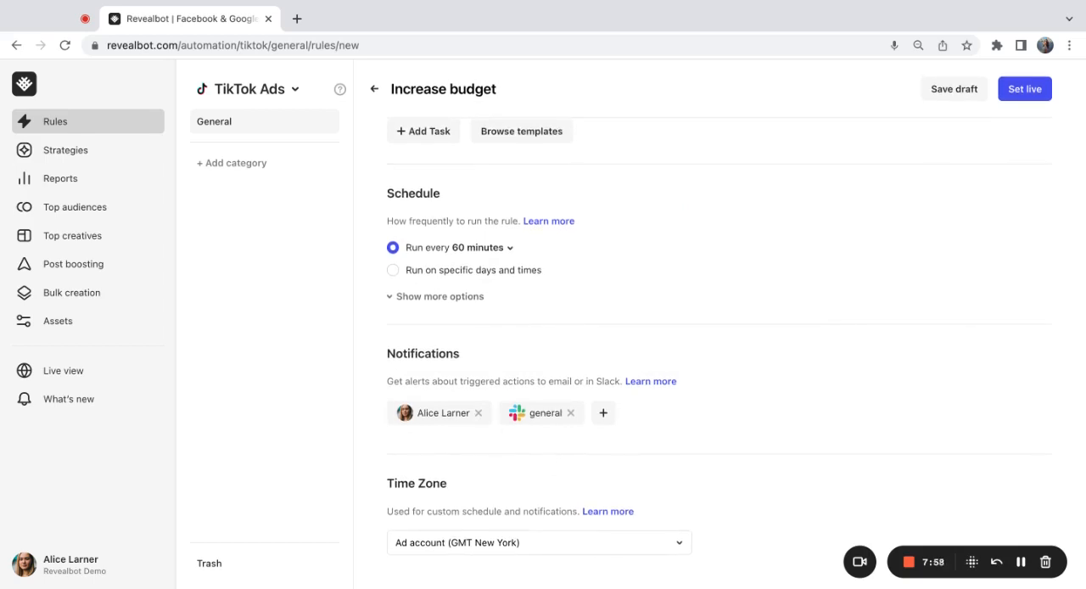
click(373, 89)
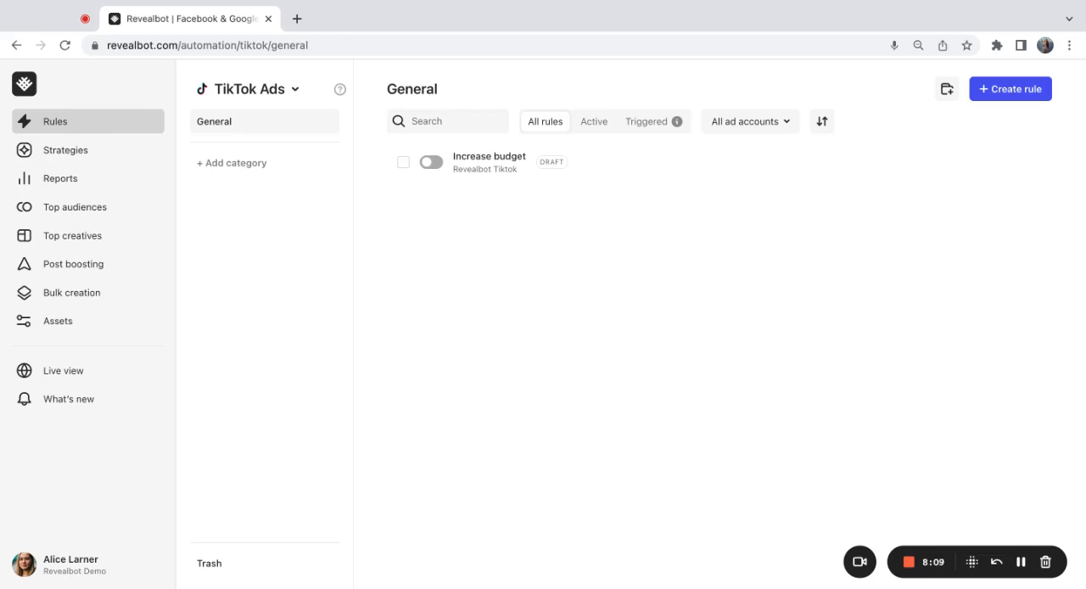
Step: Reopen the Increase budget draft and start a new custom metric for the Total Cost condition
click(488, 161)
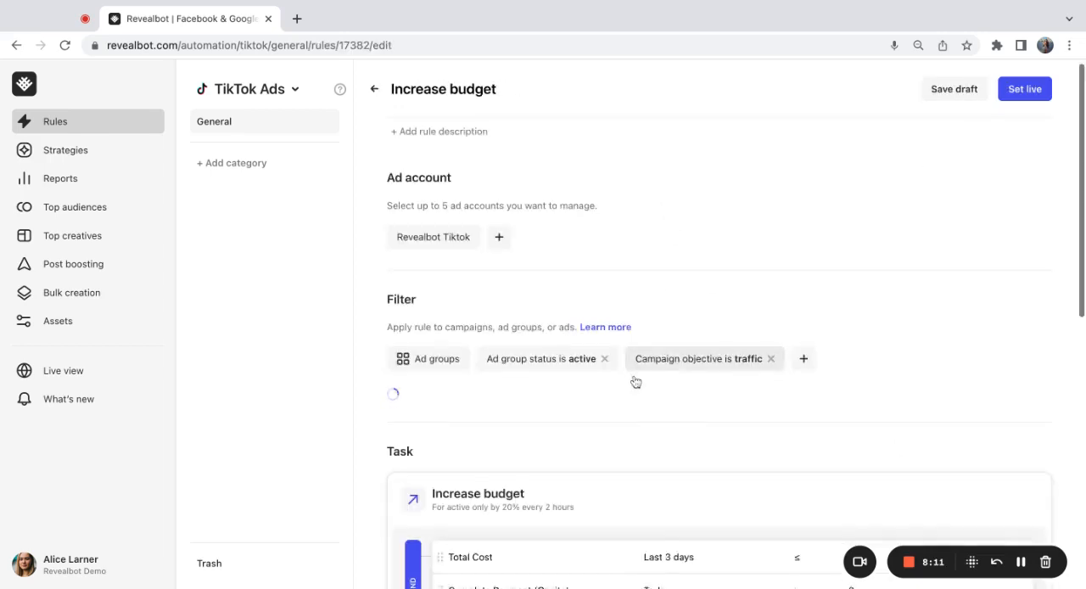
scroll(down, 3)
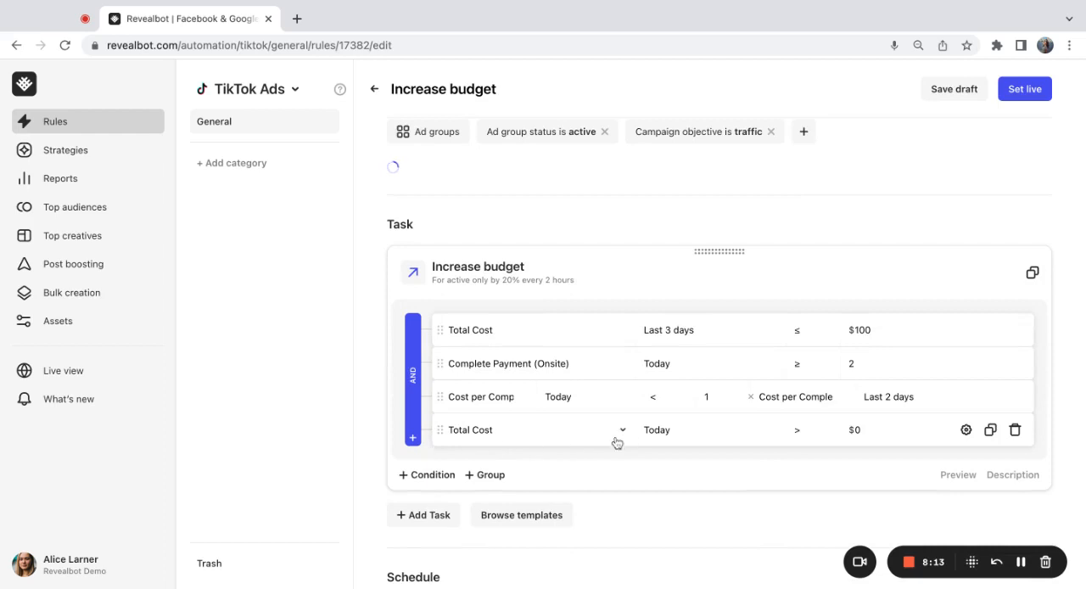
click(623, 430)
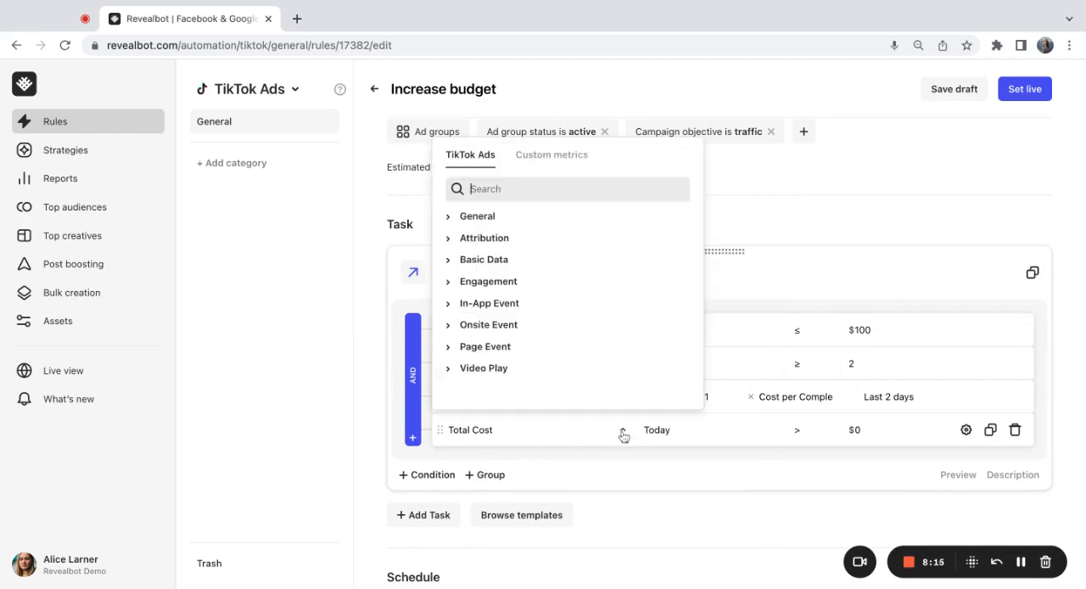
click(551, 155)
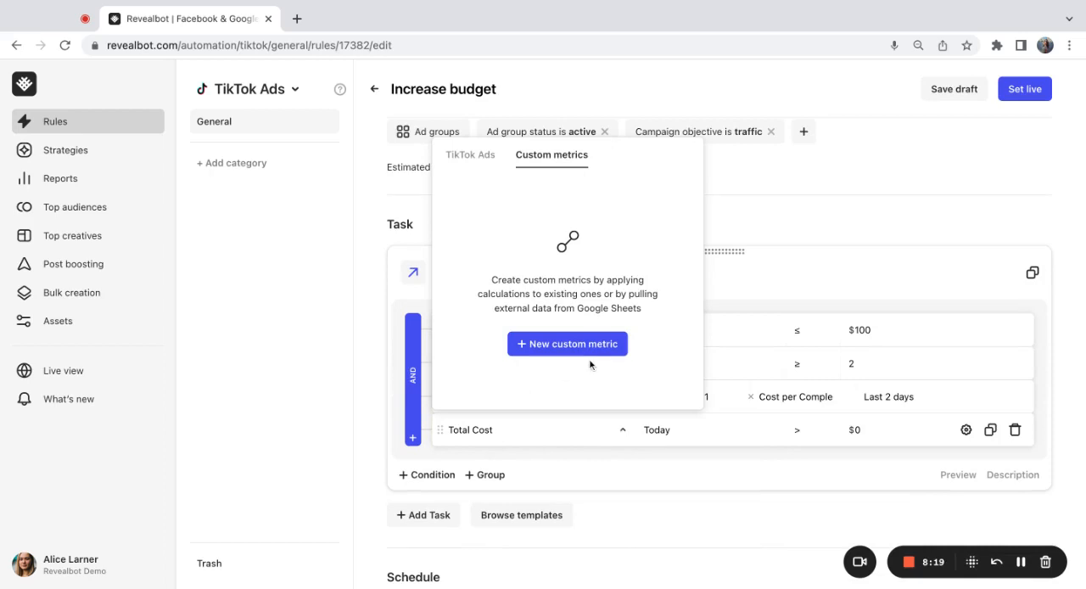
mouse_move(134, 338)
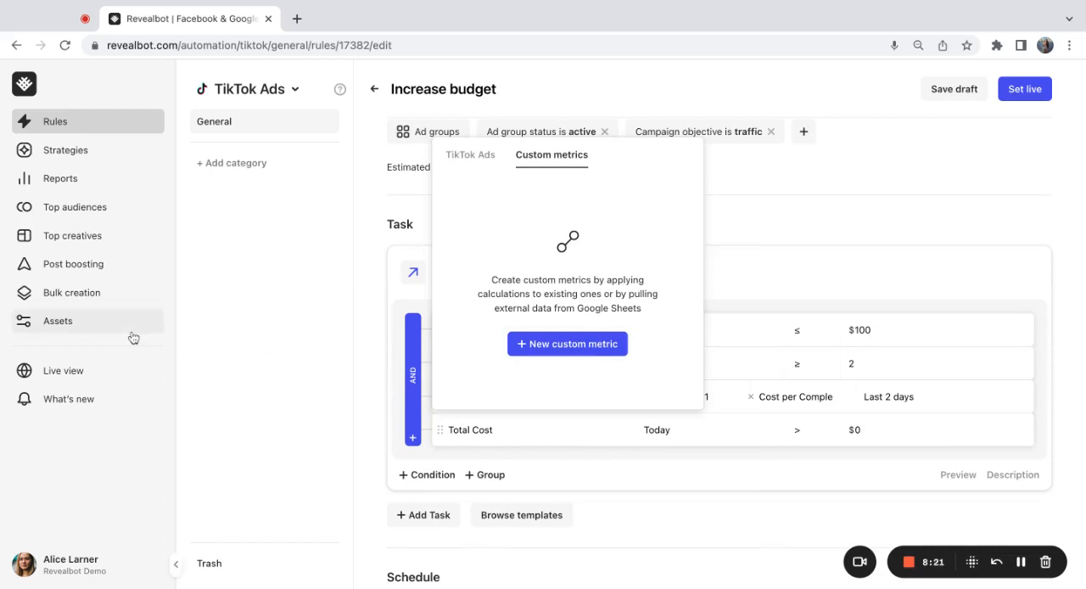
click(566, 344)
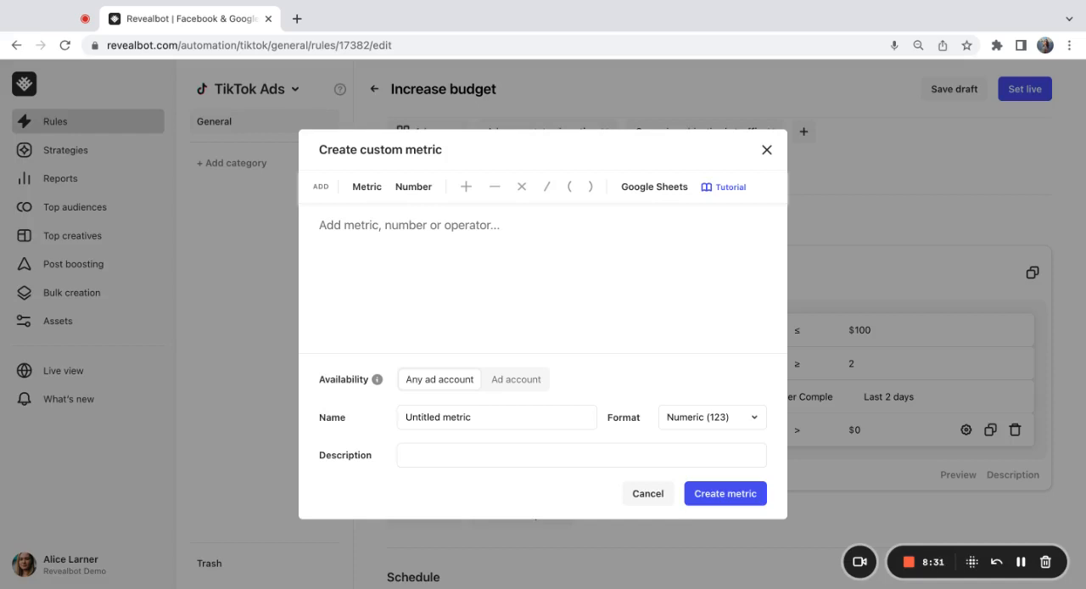
mouse_move(533, 283)
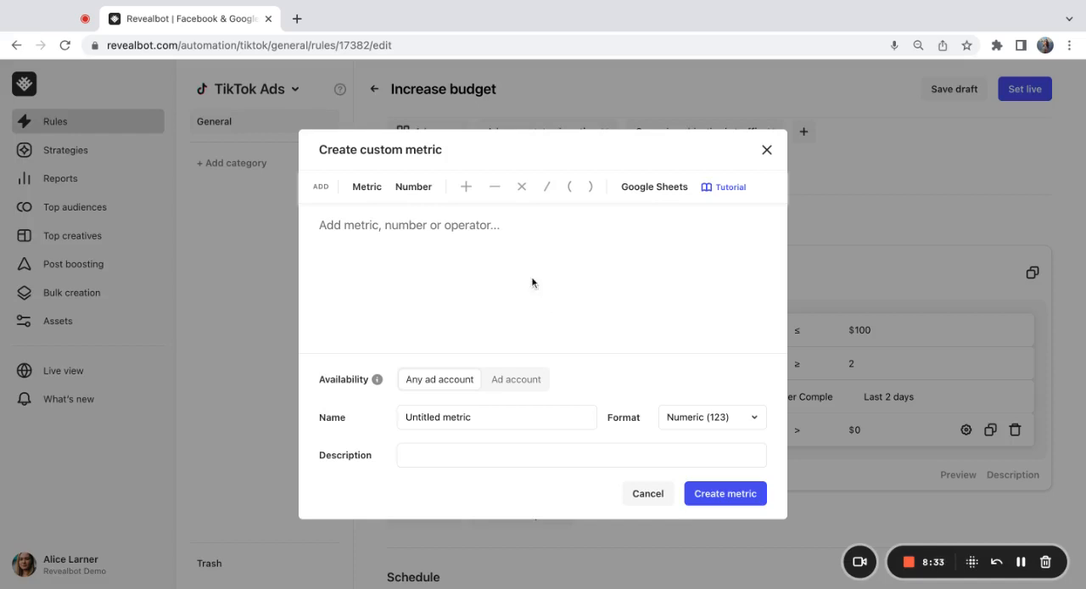
Step: Add Clicks to the custom metric formula, then abandon it and return to the rules list
click(366, 186)
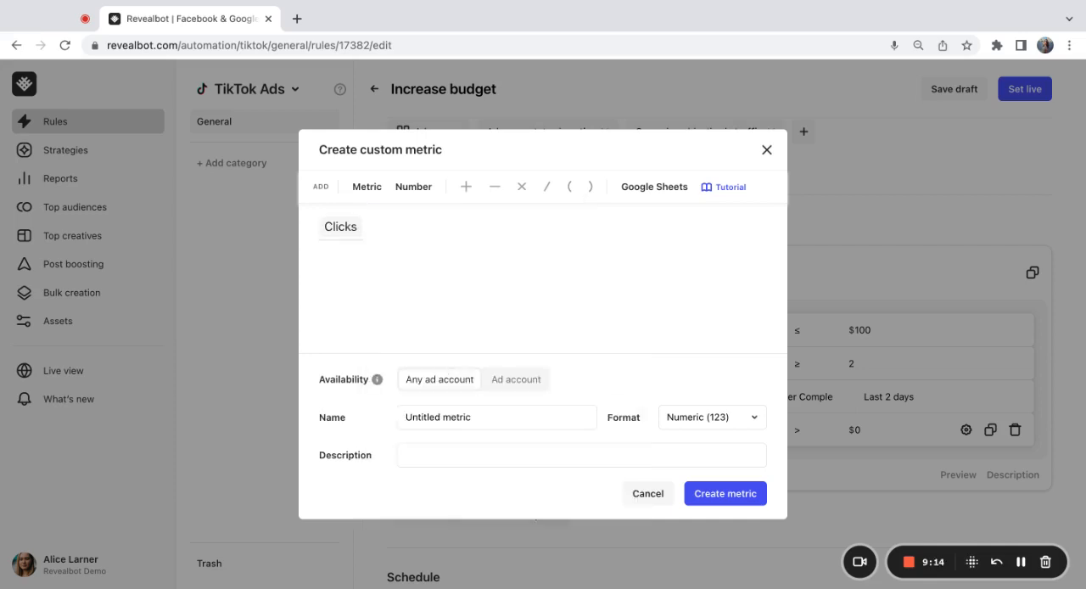
mouse_move(455, 298)
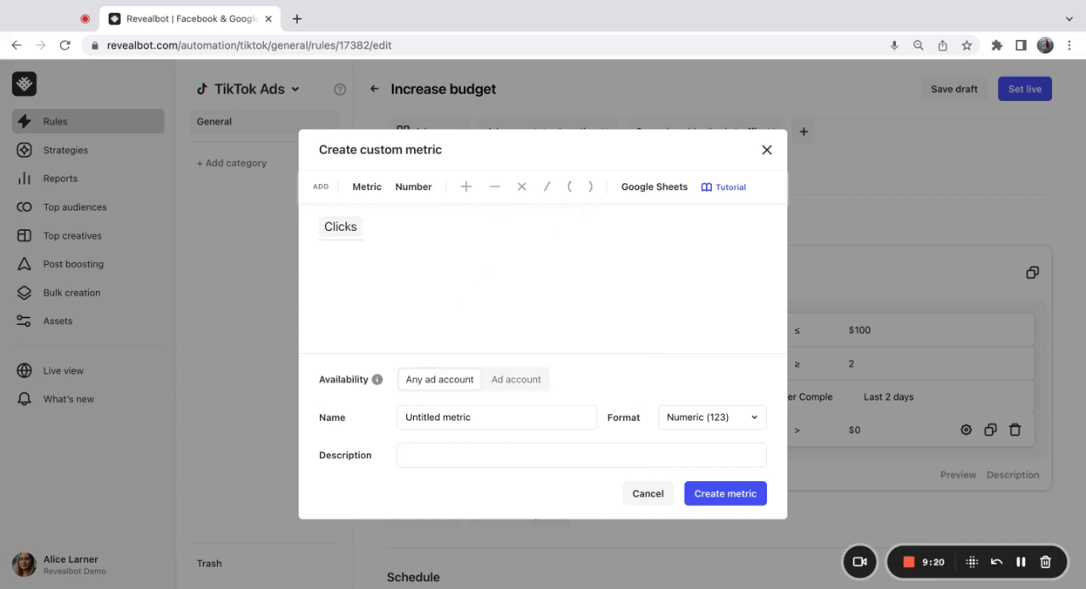
mouse_move(438, 272)
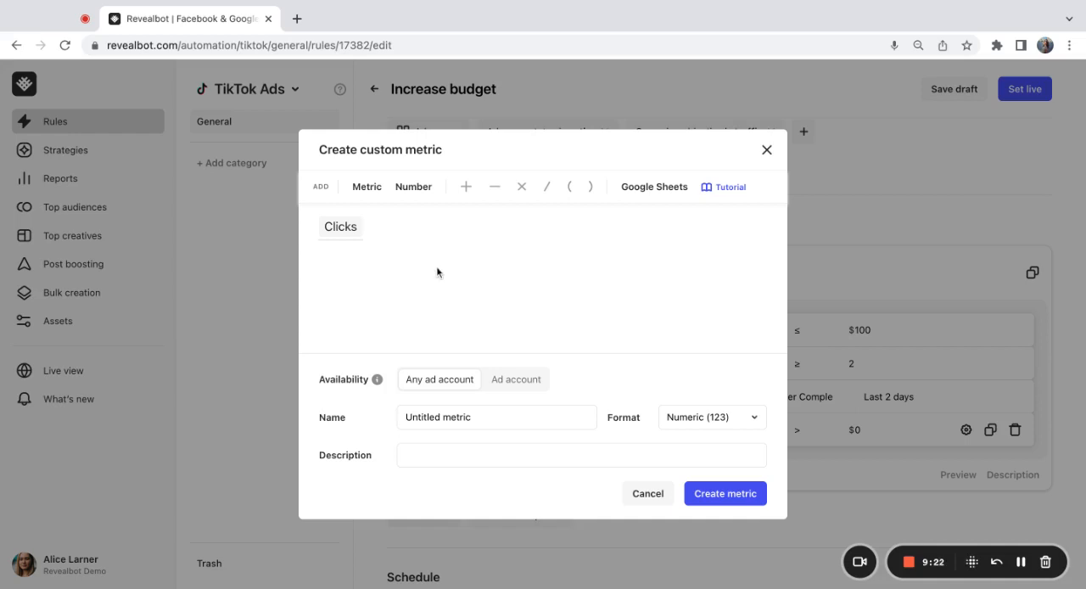
mouse_move(644, 223)
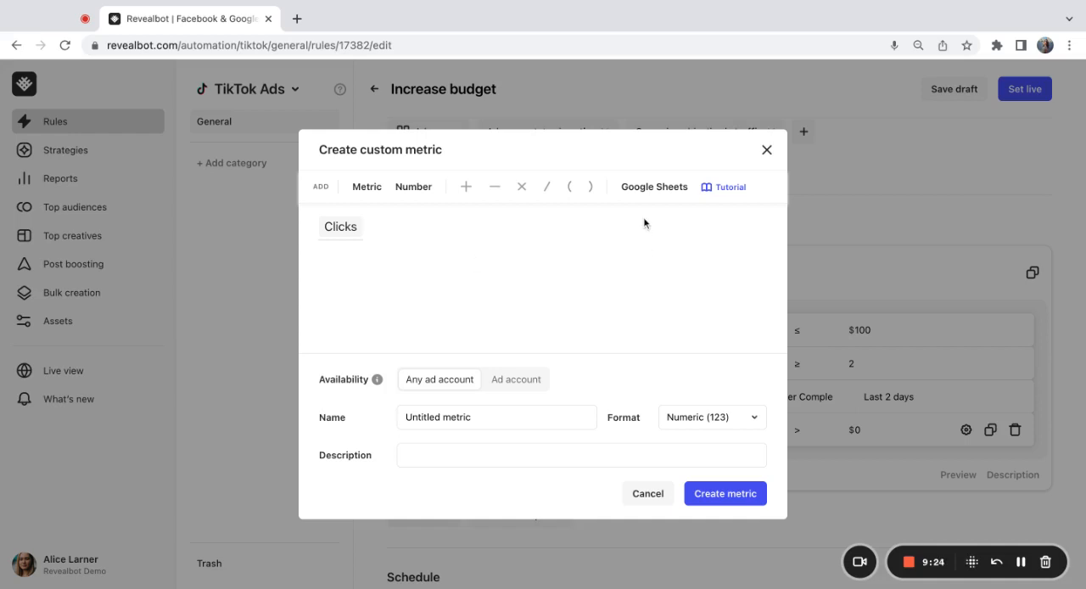
mouse_move(653, 187)
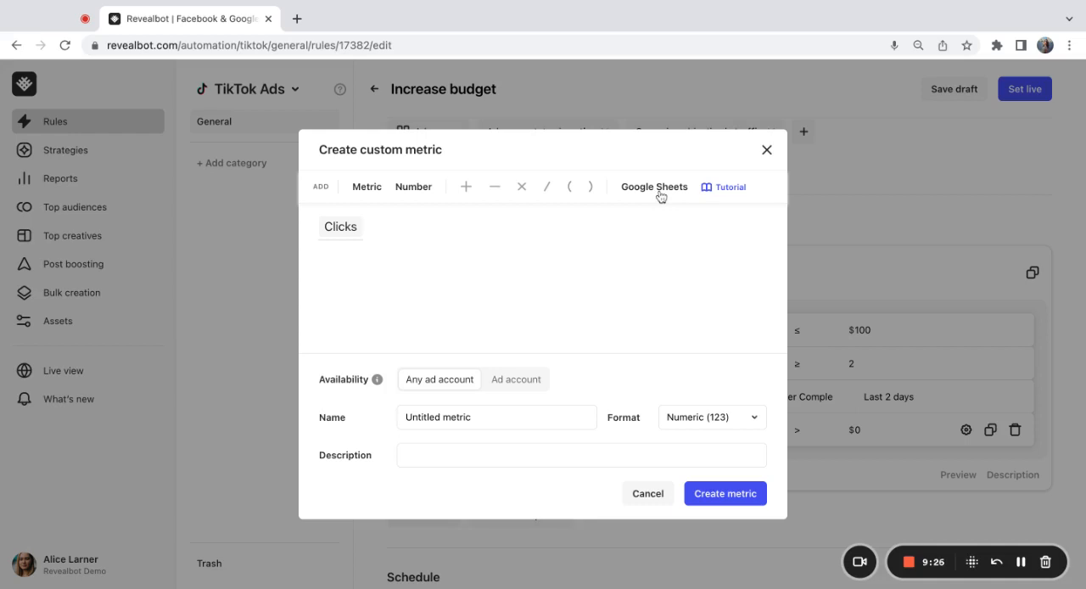
click(653, 186)
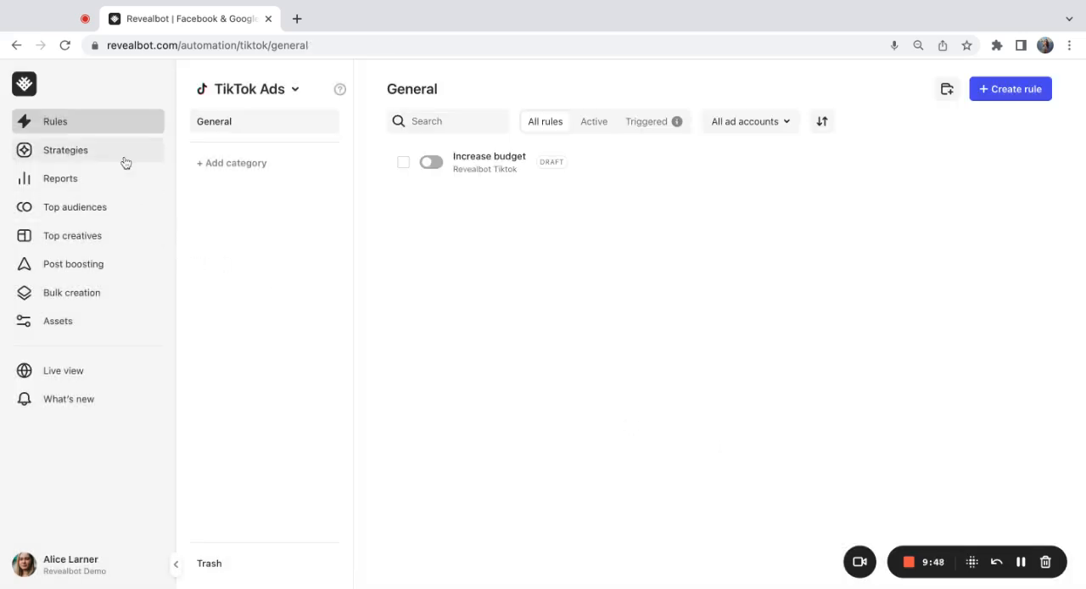
Step: Browse the TikTok Ads strategy templates, then return to the home dashboard
click(65, 149)
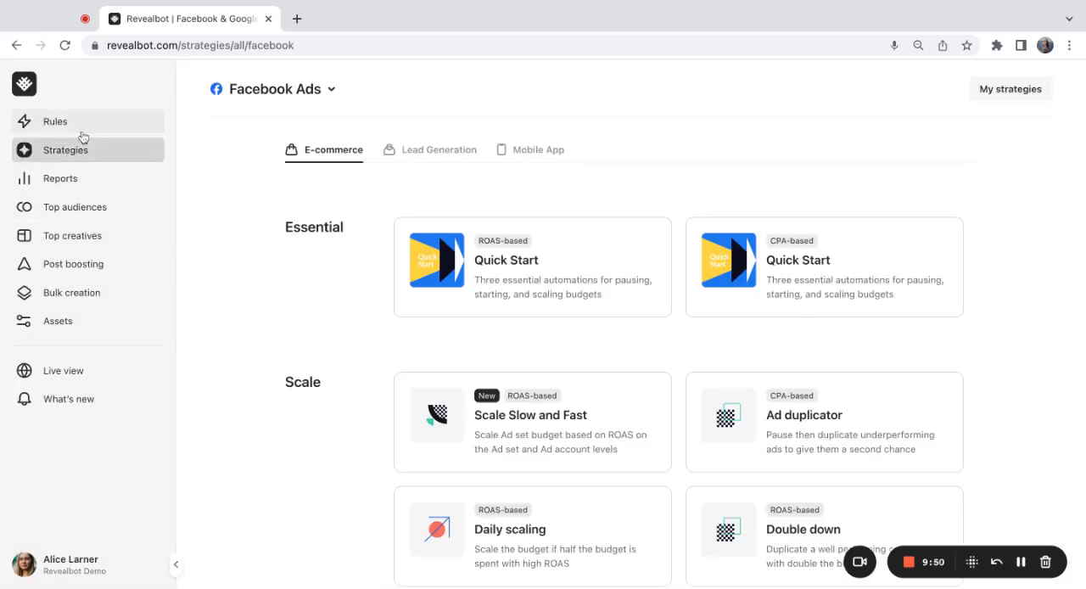
mouse_move(267, 89)
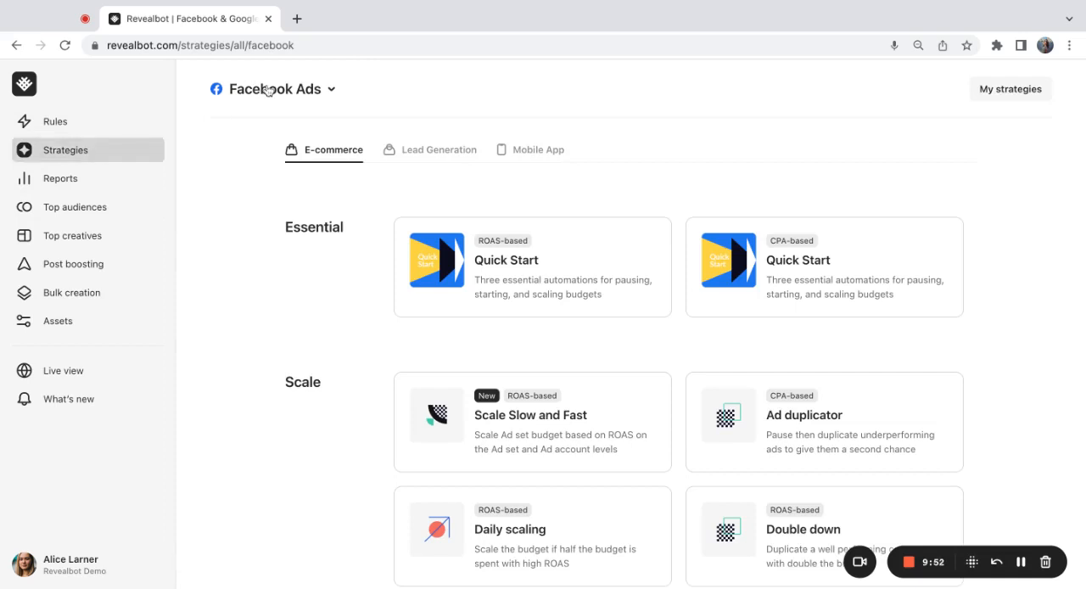
click(273, 88)
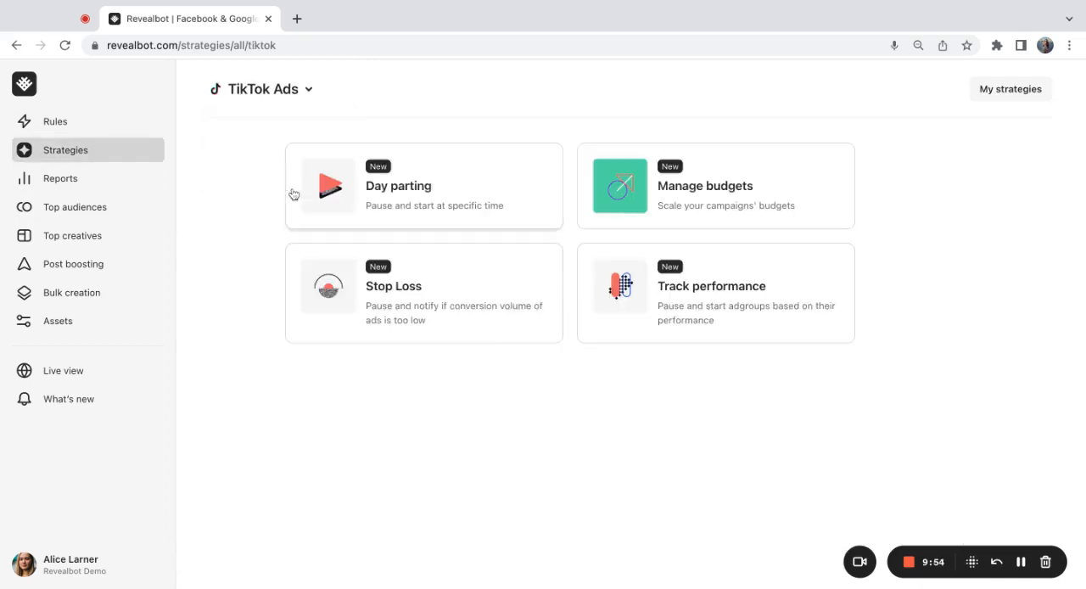
mouse_move(539, 501)
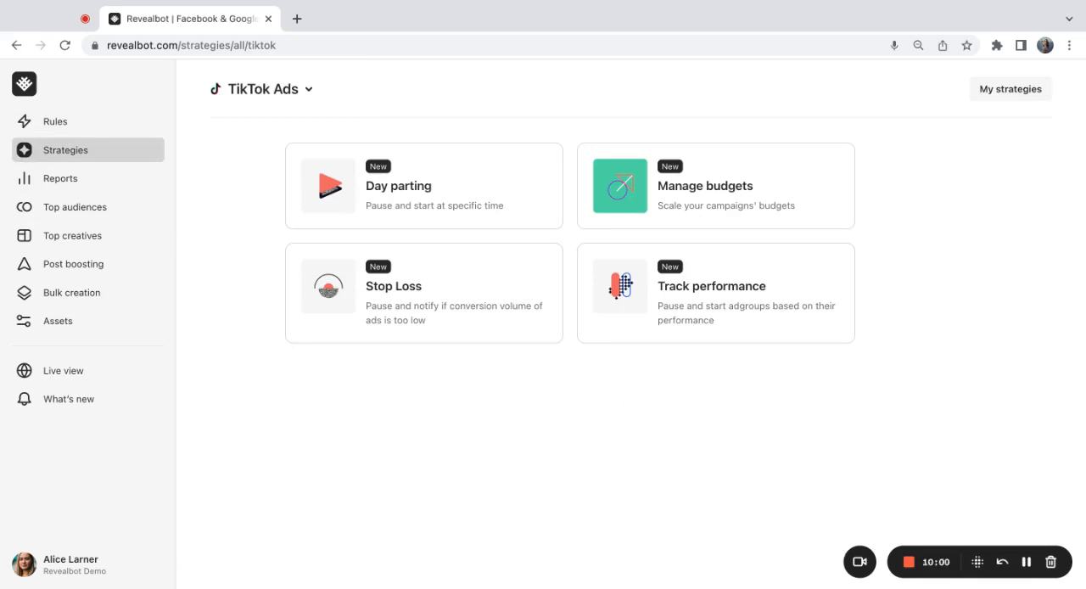
click(24, 84)
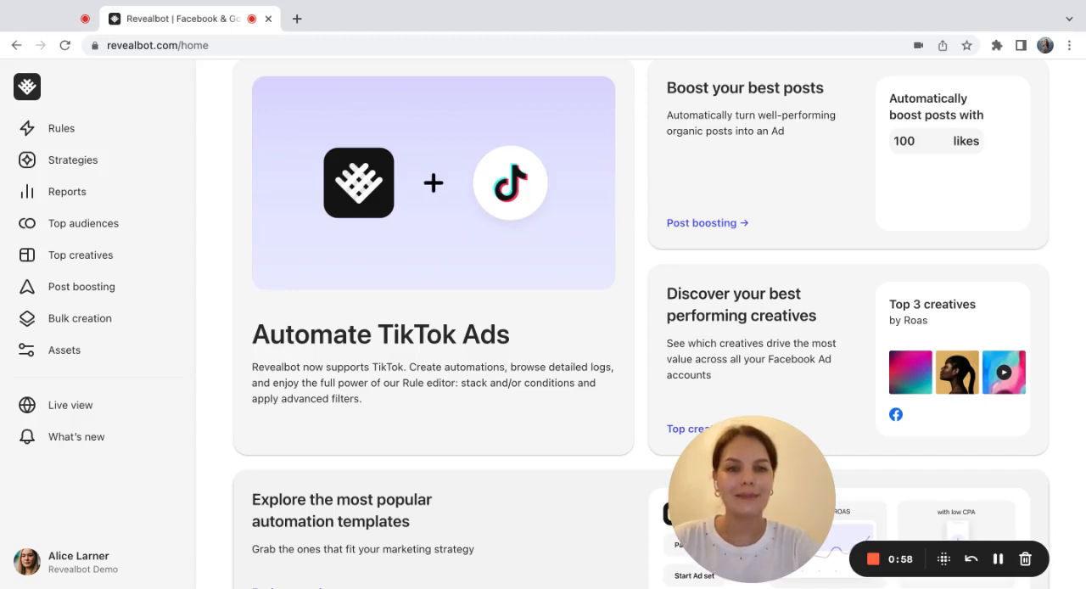